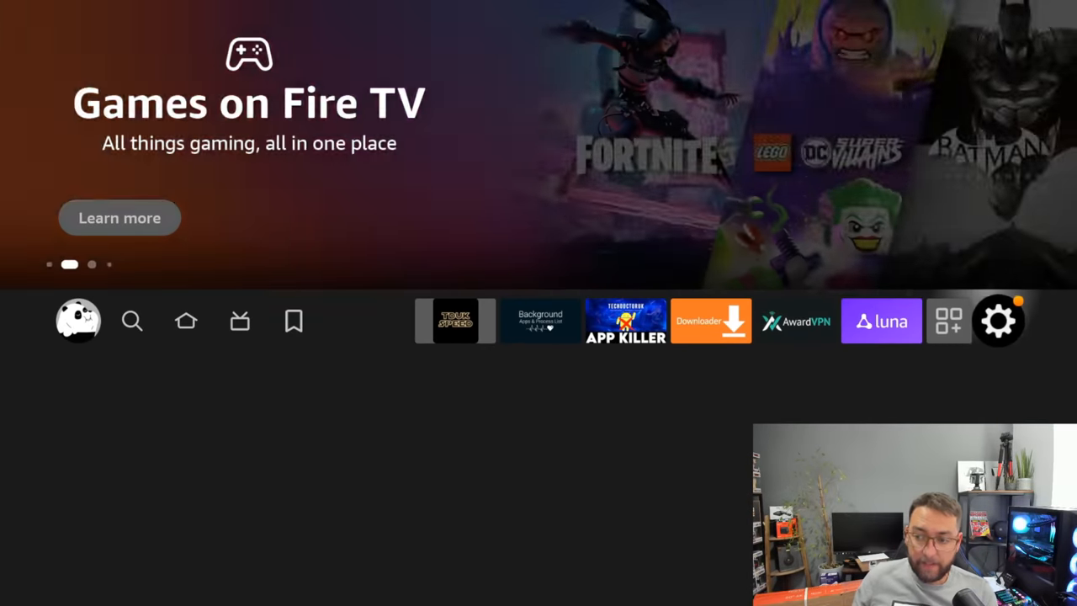
Open Settings > Applications, showing 0.92 GB of 5.34 GB storage free
left_click(999, 321)
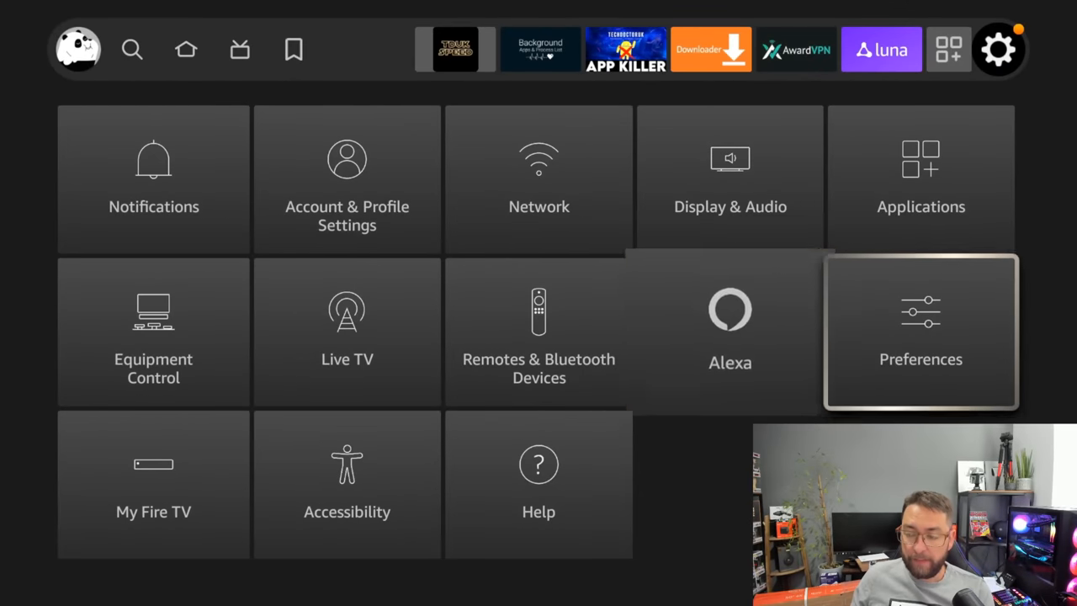
left_click(921, 177)
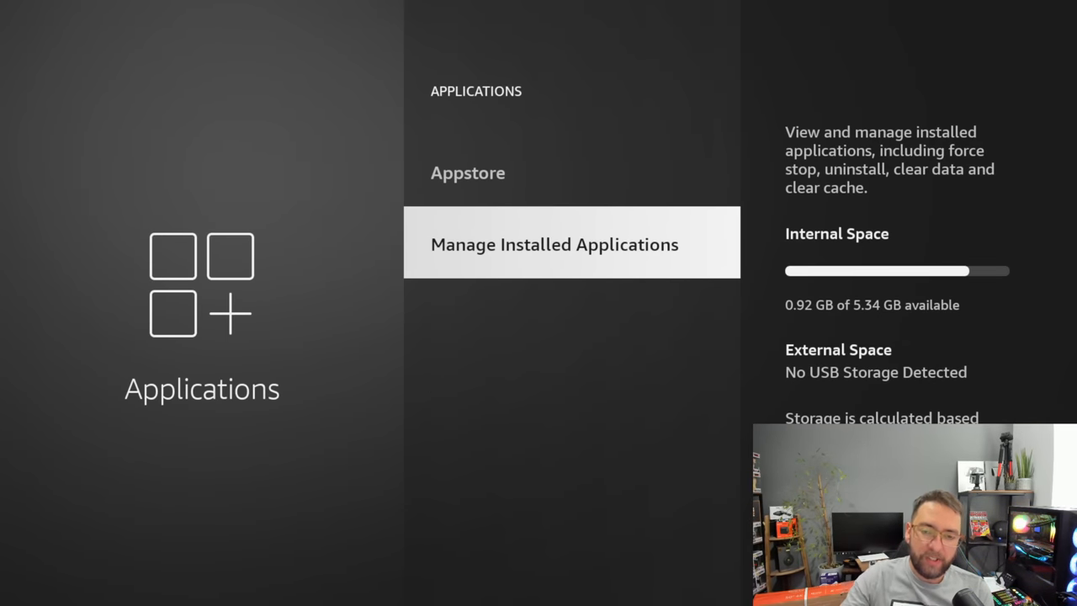
left_click(555, 245)
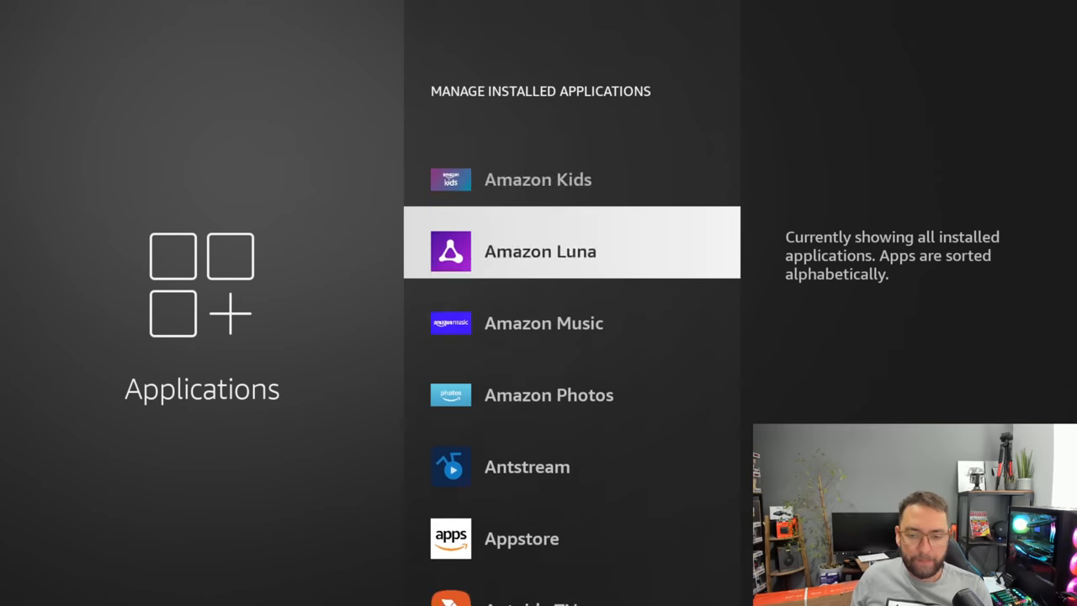
scroll("down", 3)
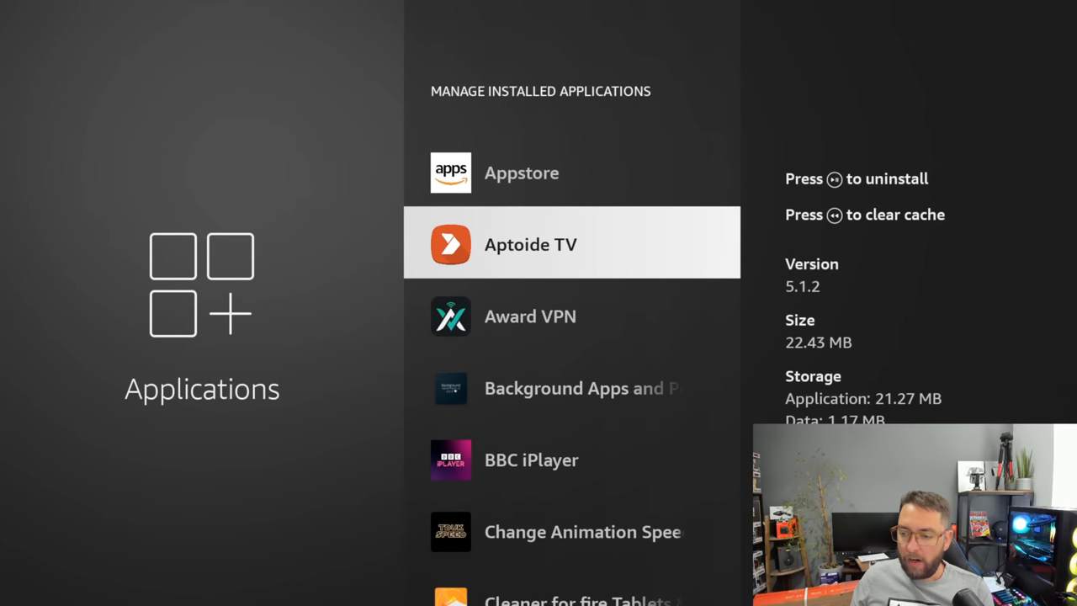
scroll("down", 3)
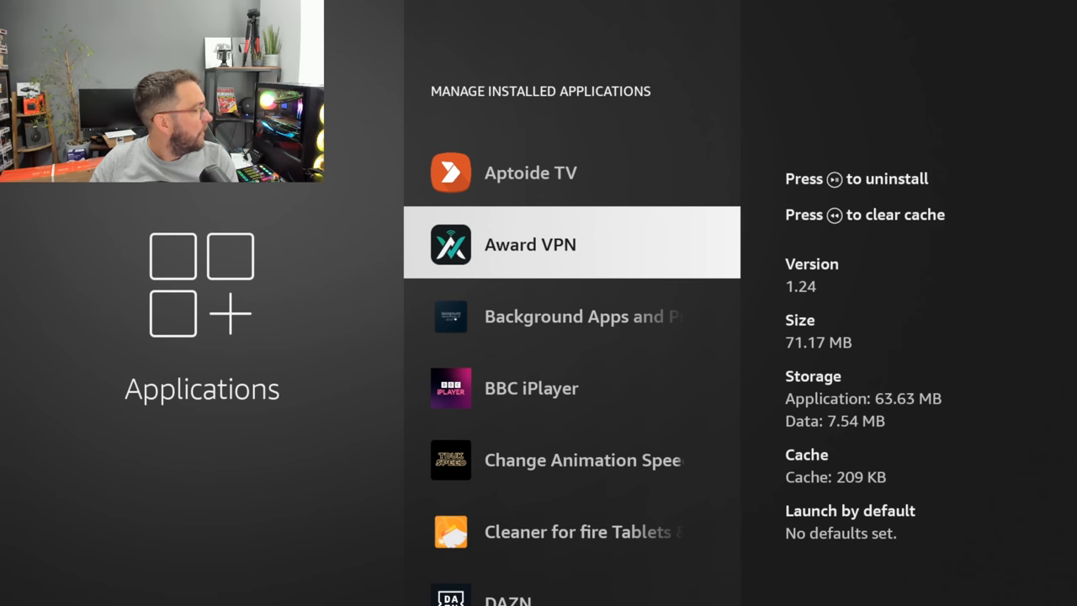
scroll("down", 3)
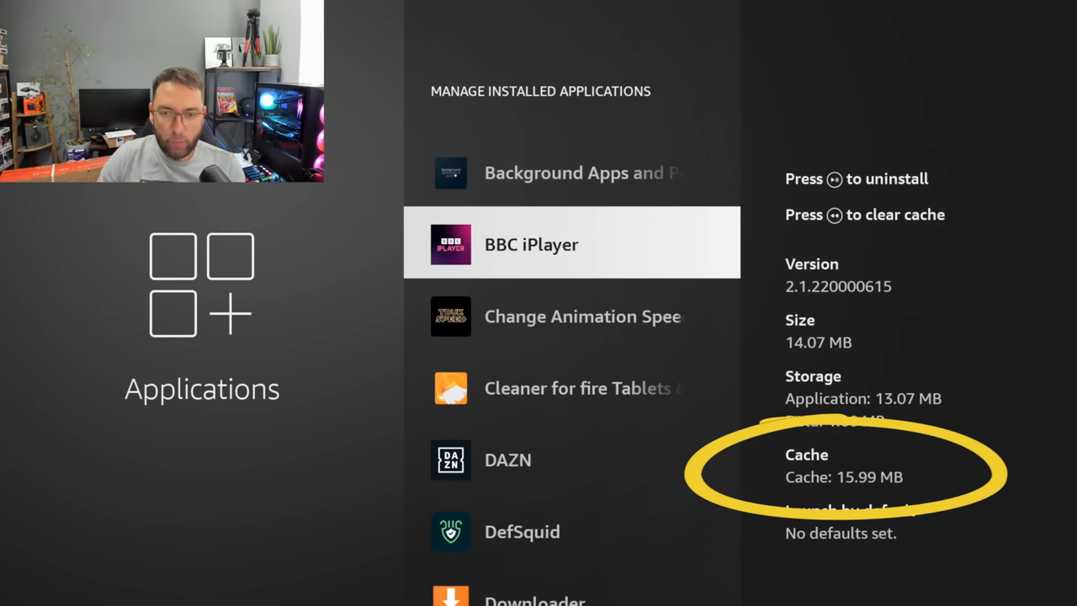
scroll("down", 3)
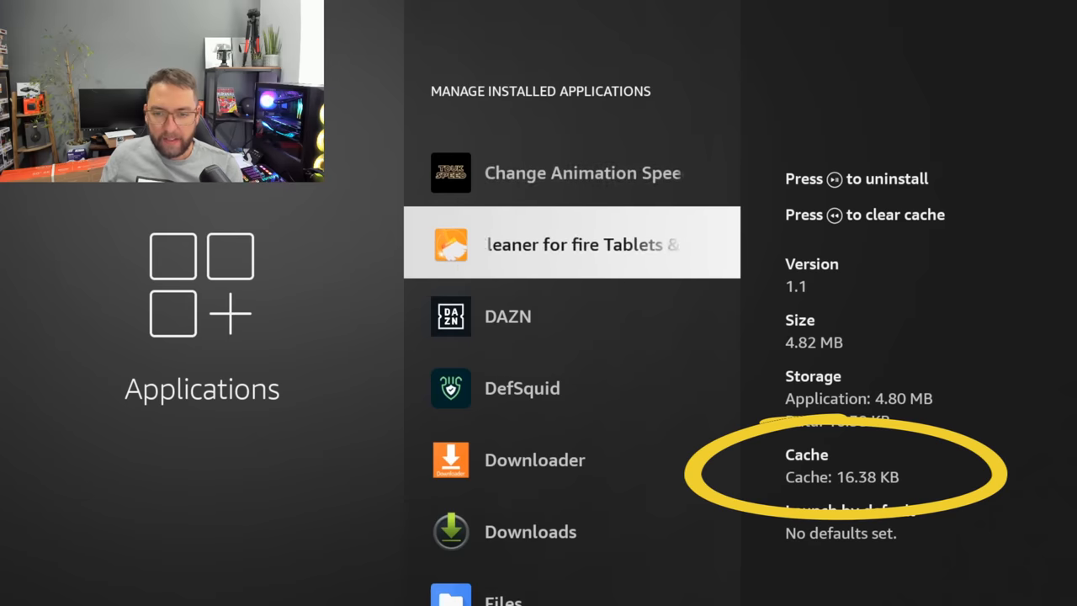
scroll("down", 3)
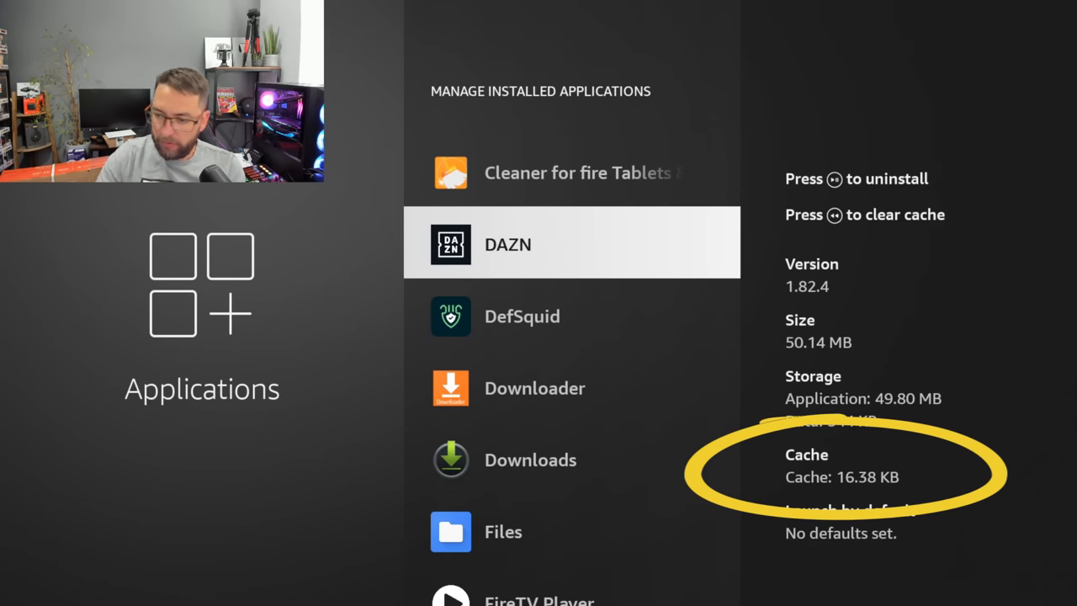
scroll("down", 3)
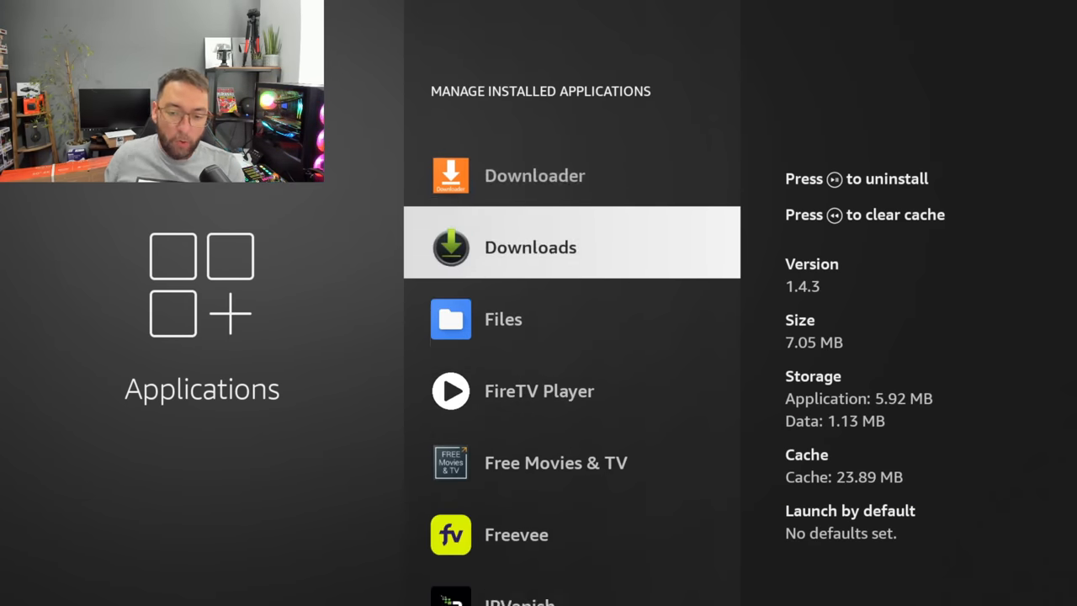
scroll("down", 3)
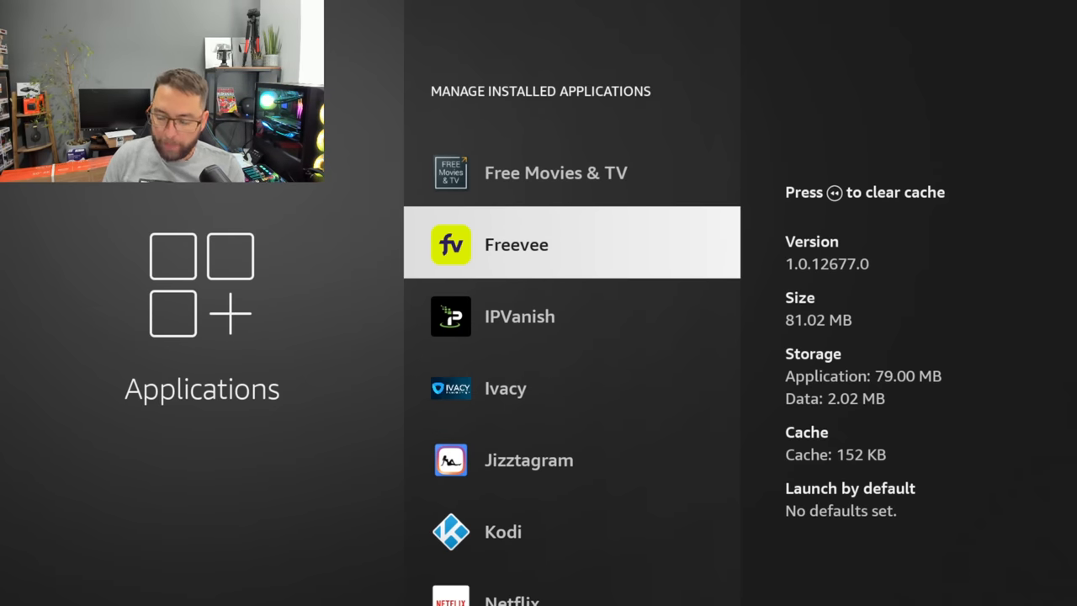
scroll("down", 3)
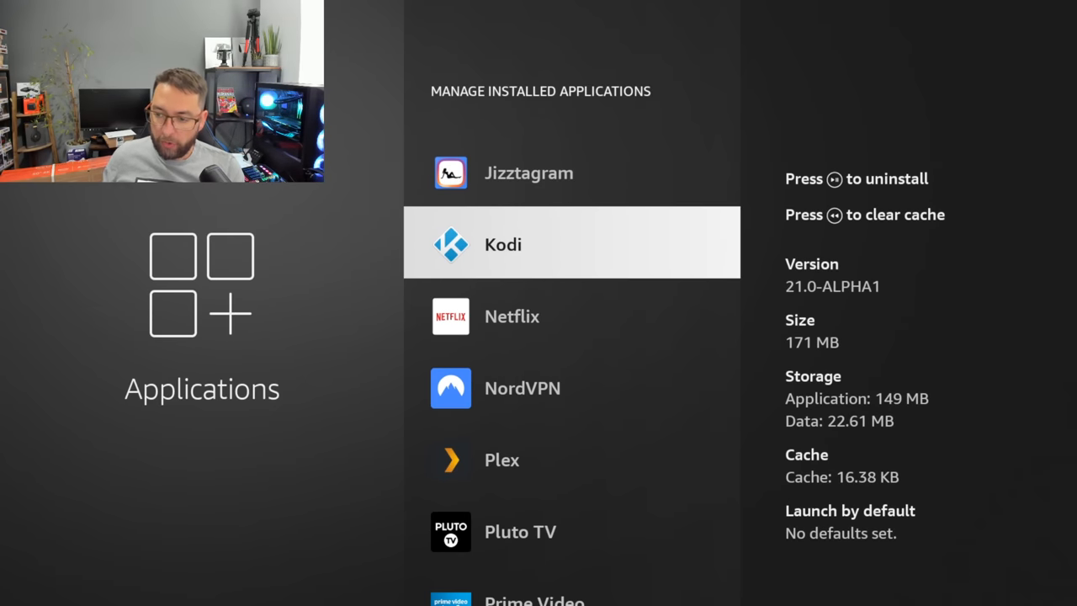
scroll("down", 3)
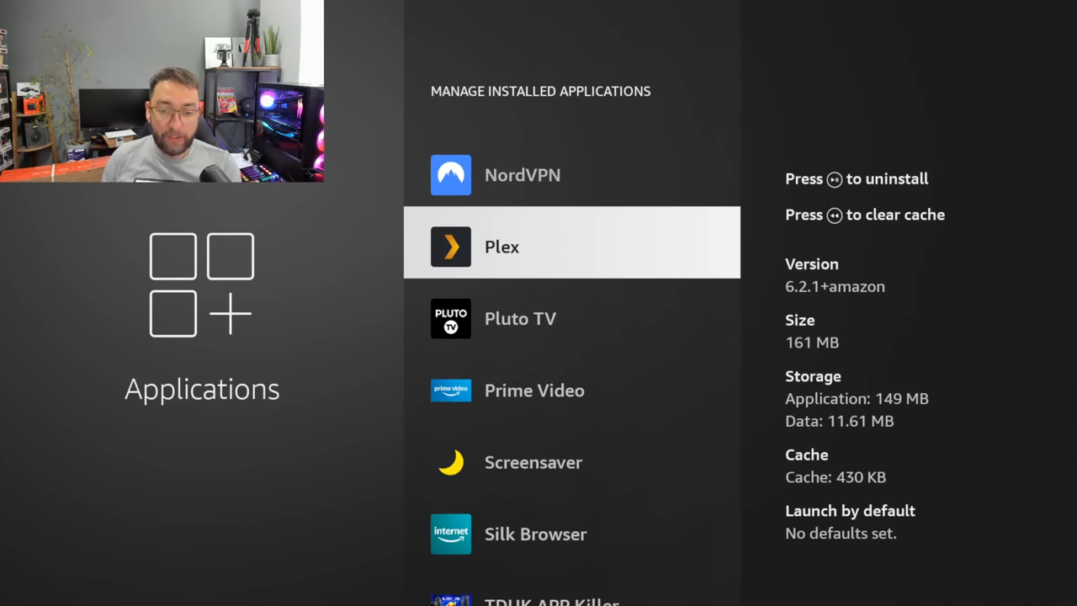
scroll("down", 3)
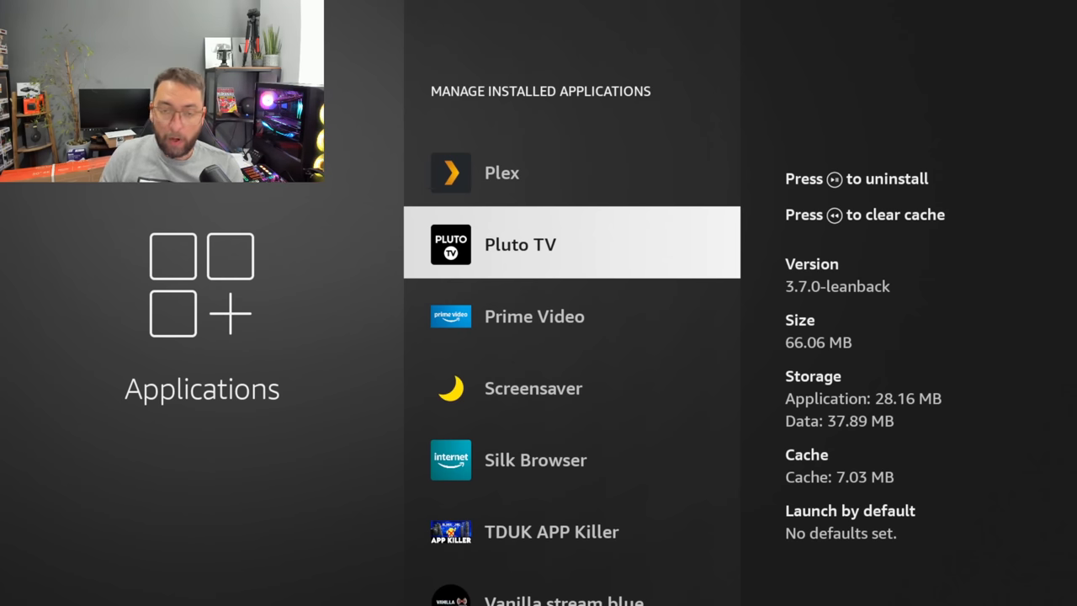
scroll("up", 3)
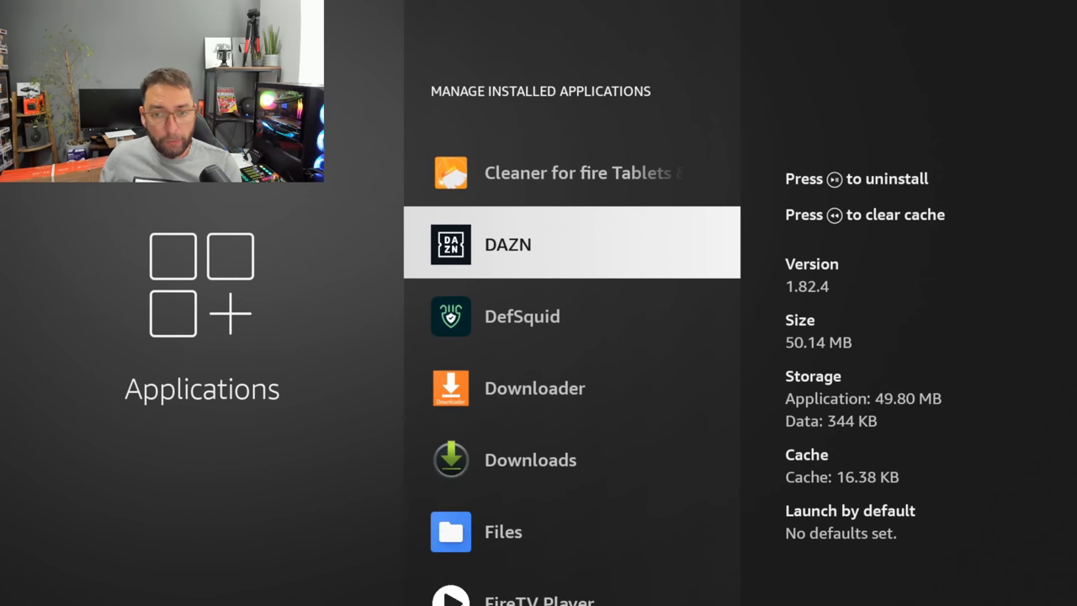
scroll("up", 3)
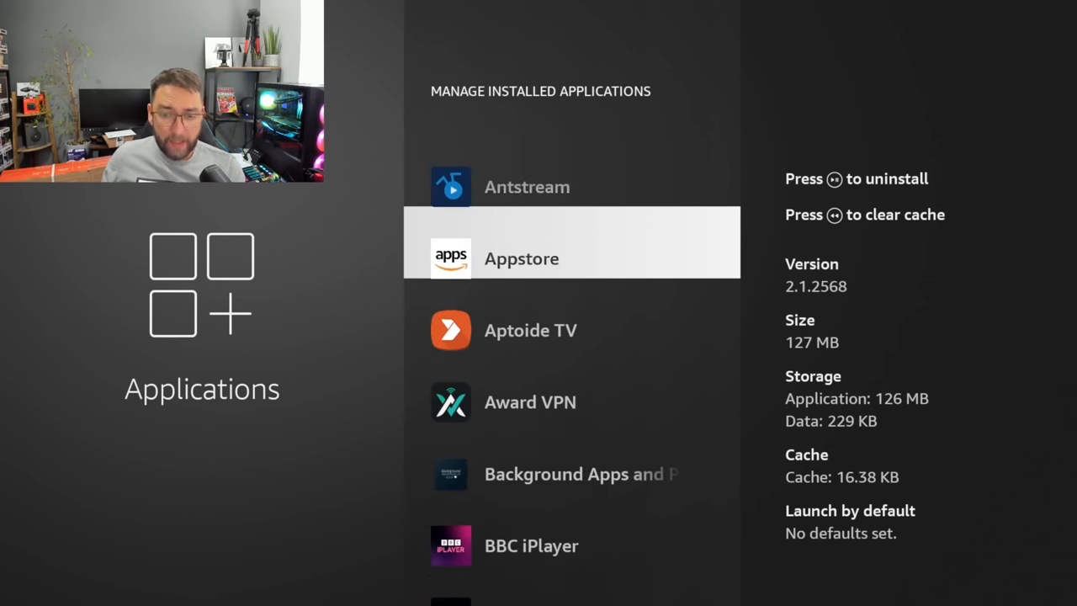
scroll("up", 3)
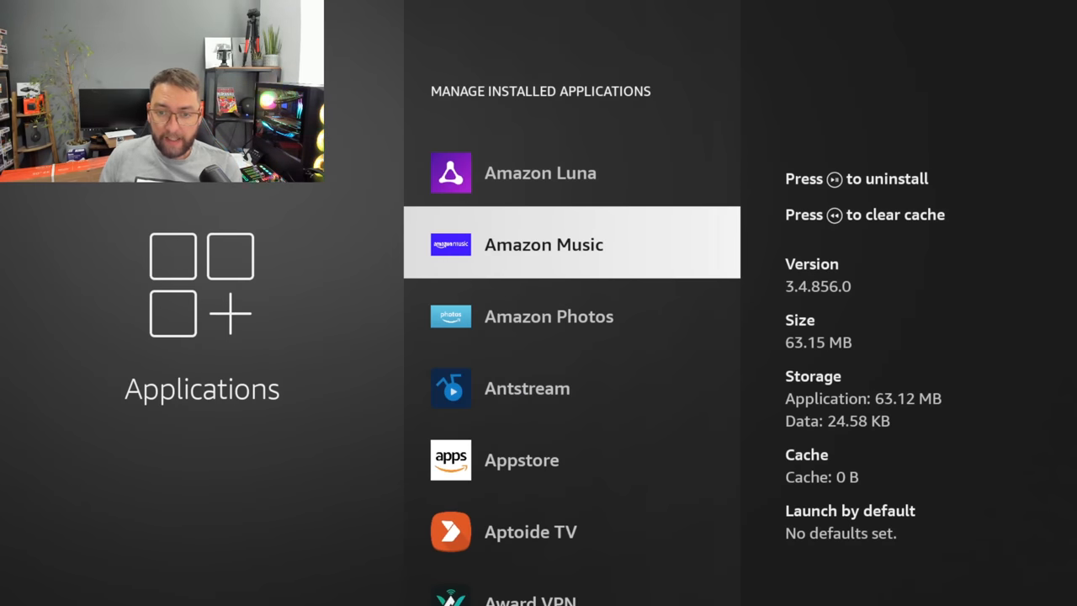
key("Back")
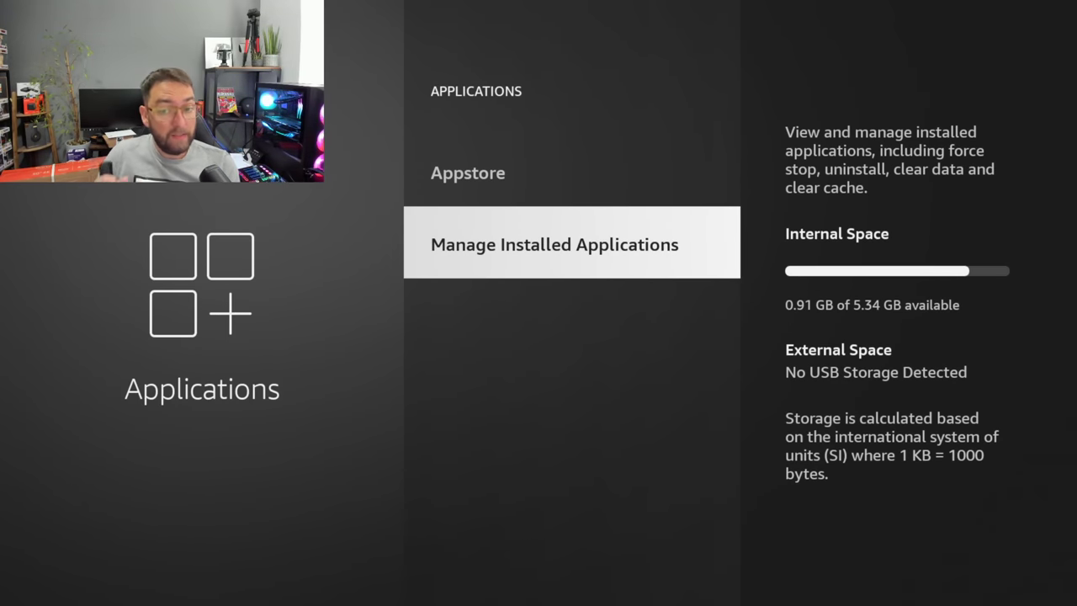
Scroll Manage Installed Applications to Netflix, open its options, then return Home
left_click(554, 244)
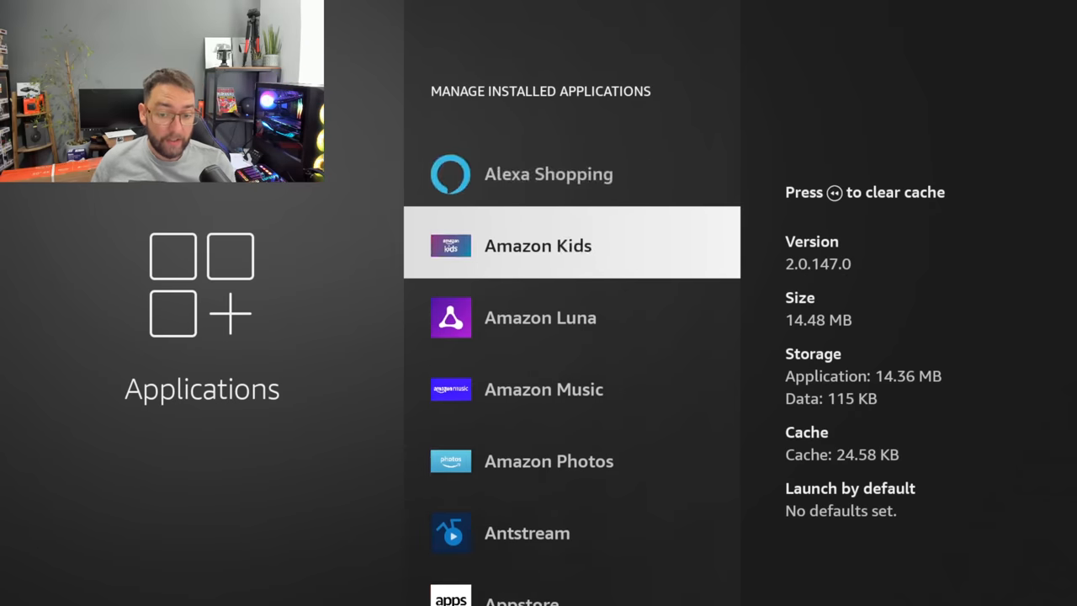
scroll("down", 3)
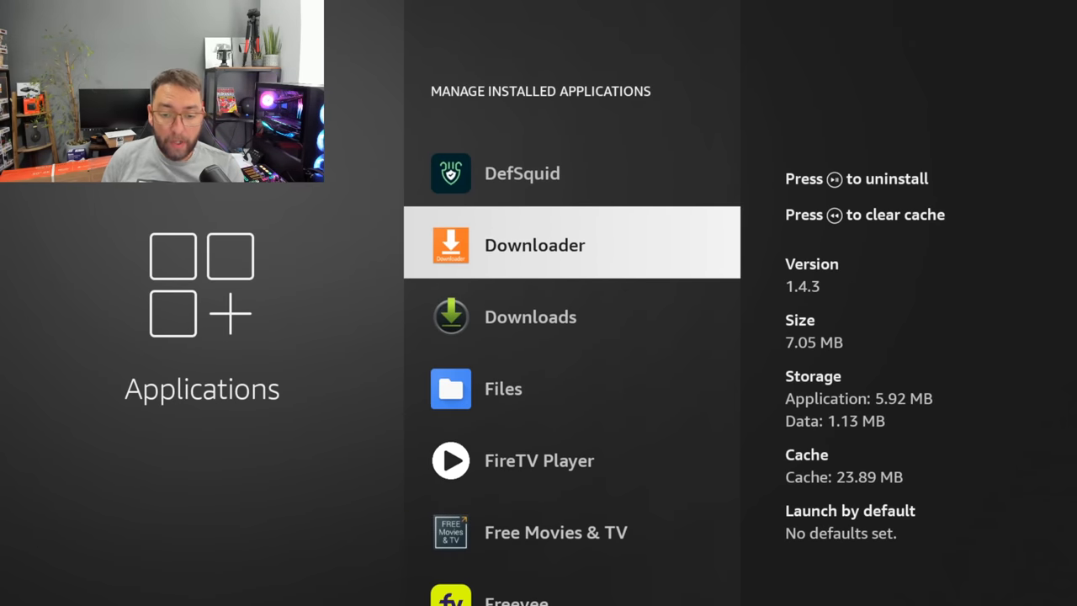
scroll("down", 3)
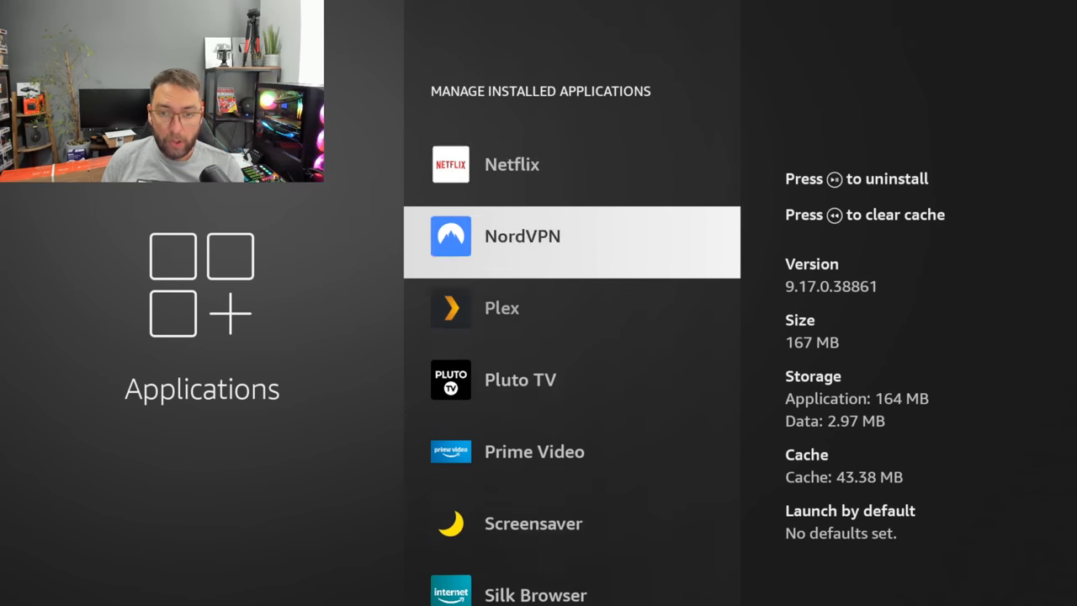
scroll("up", 3)
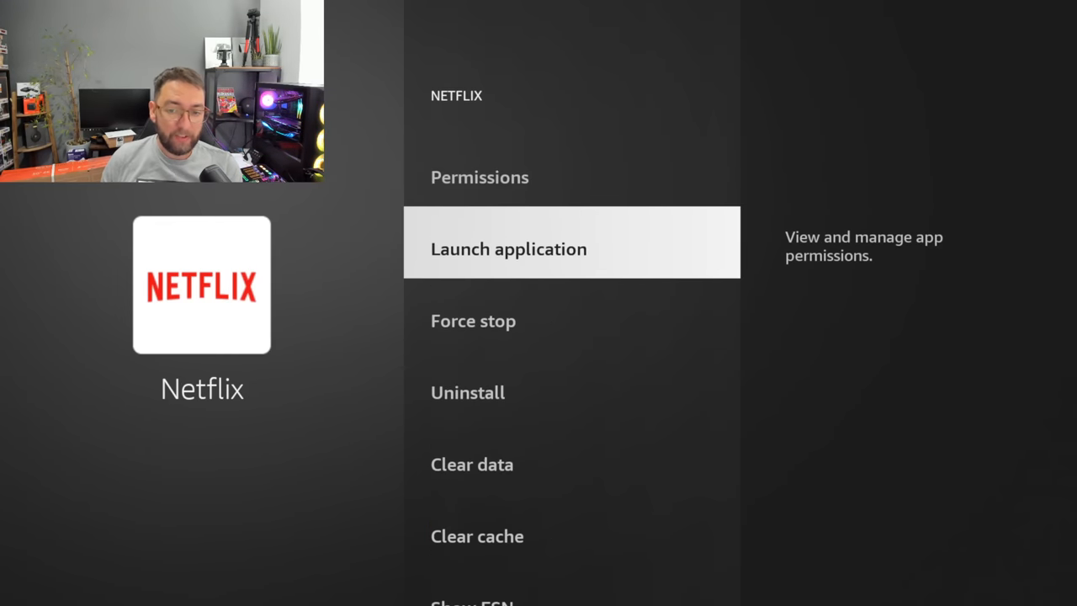
left_click(508, 248)
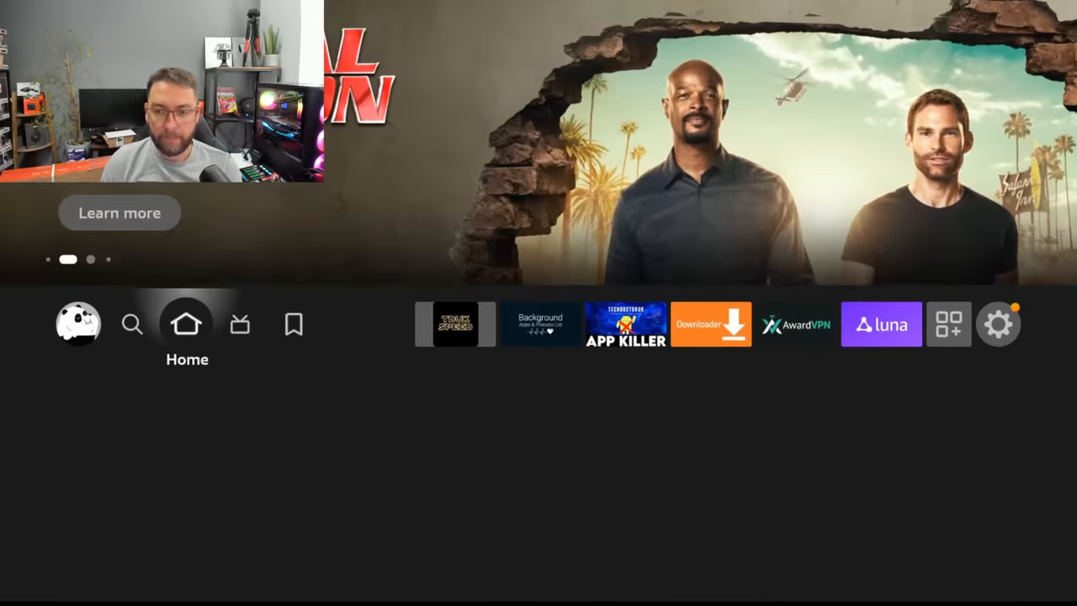
Launch Change Animation Speed from Manage Installed Applications, showing scales 1.0, 1.0 and 0.0
left_click(999, 324)
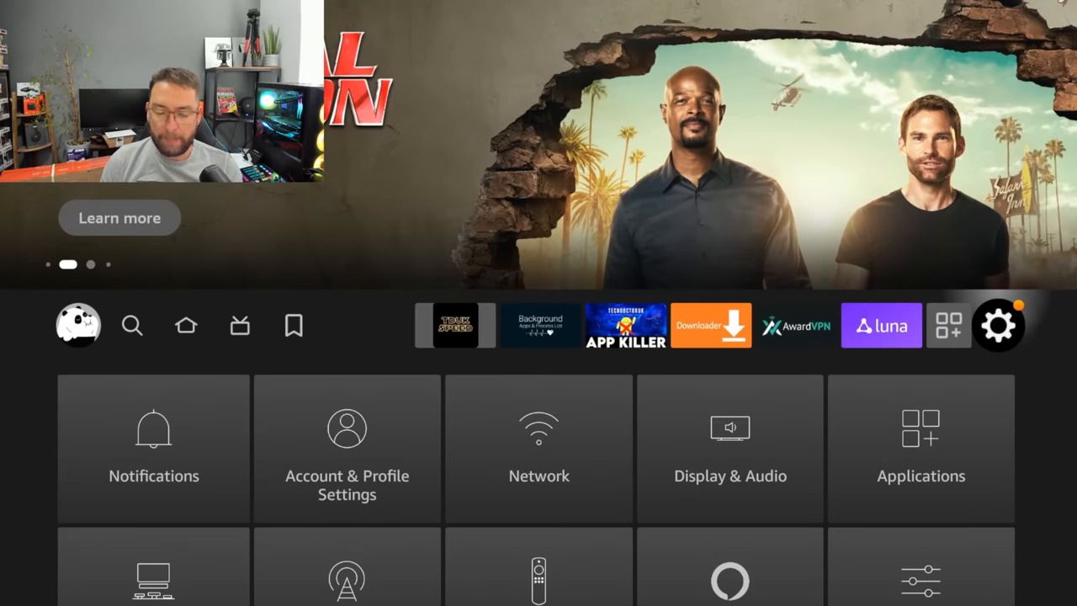
scroll("down", 3)
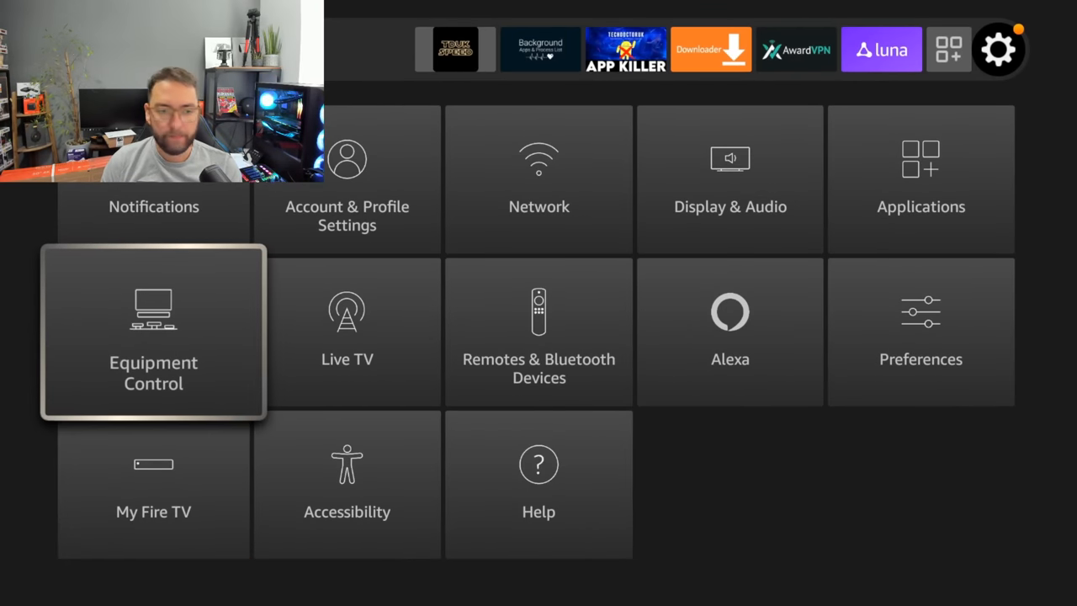
left_click(921, 177)
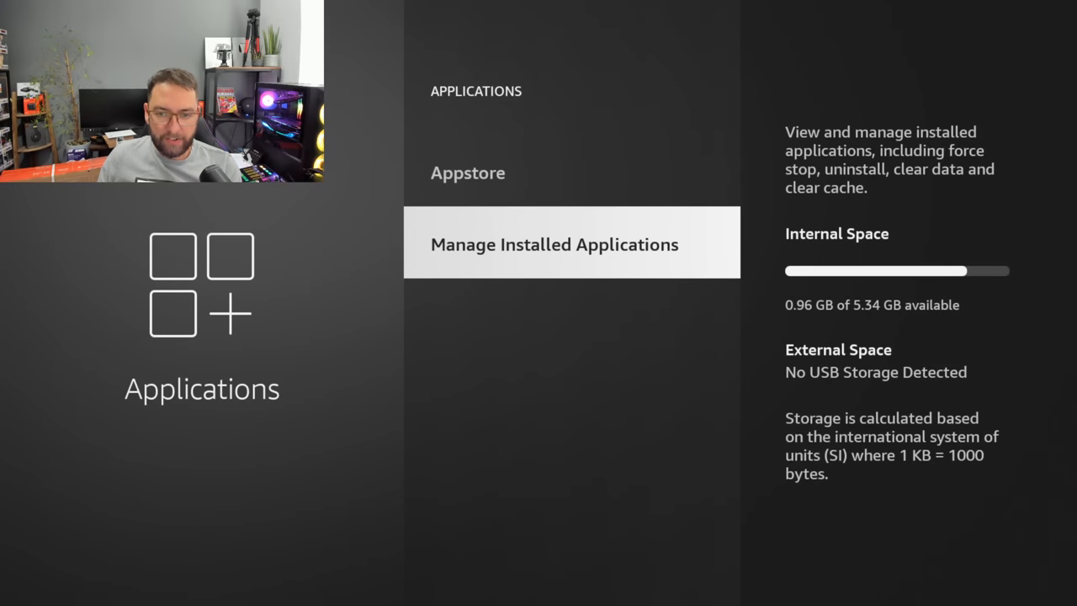
left_click(554, 244)
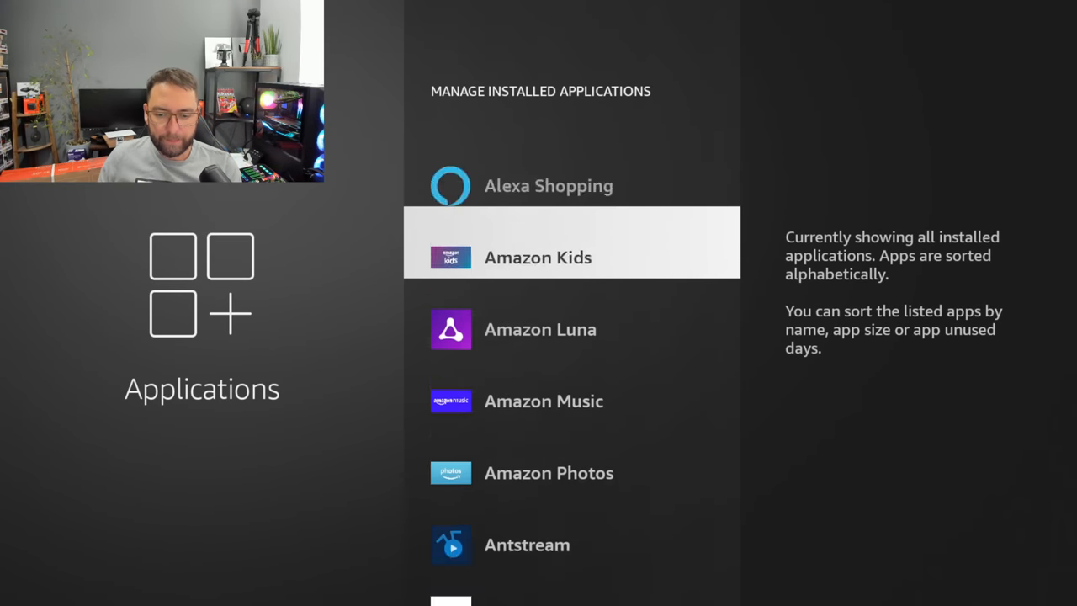
scroll("down", 3)
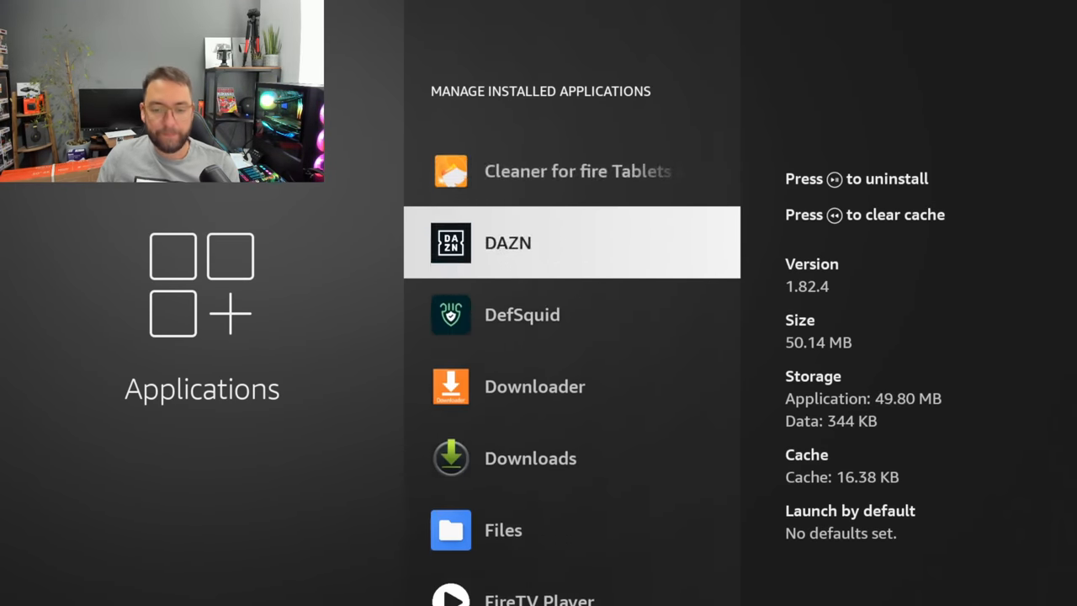
scroll("down", 3)
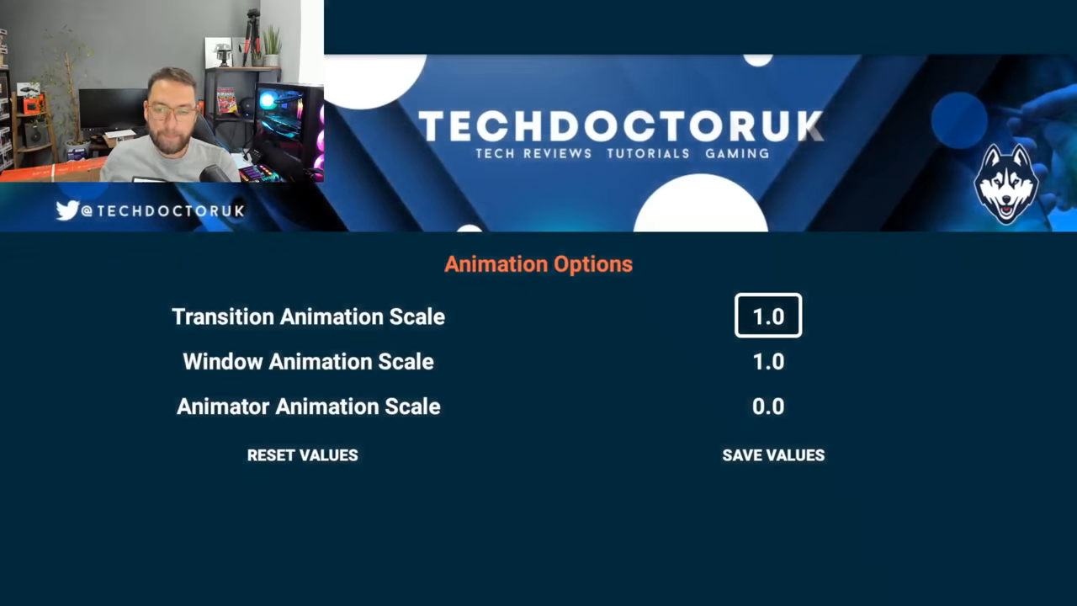
Set the transition and window animation scales to 0.0
left_click(767, 315)
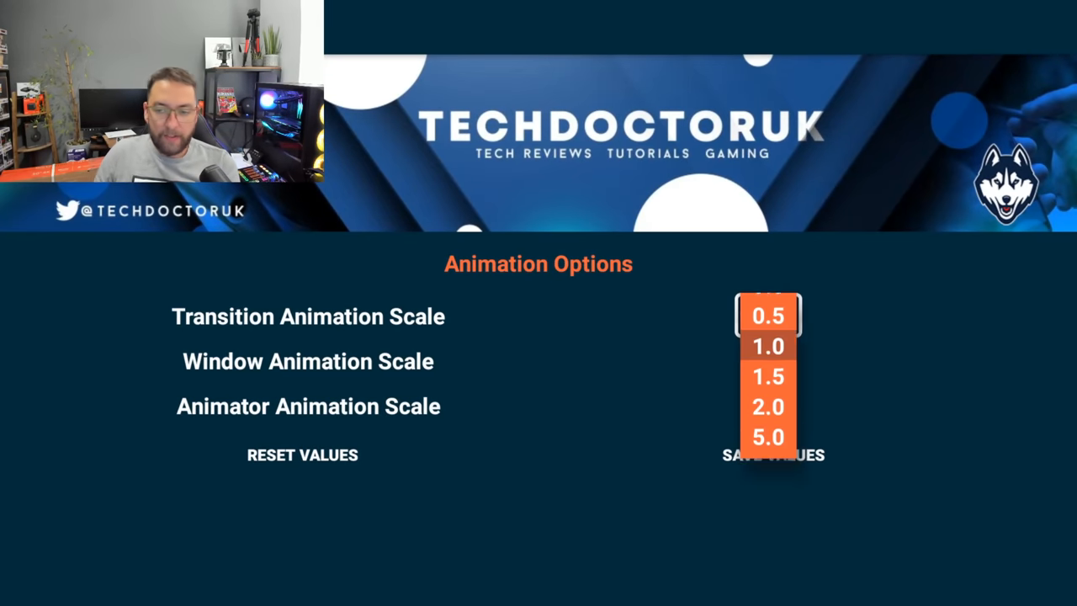
left_click(766, 315)
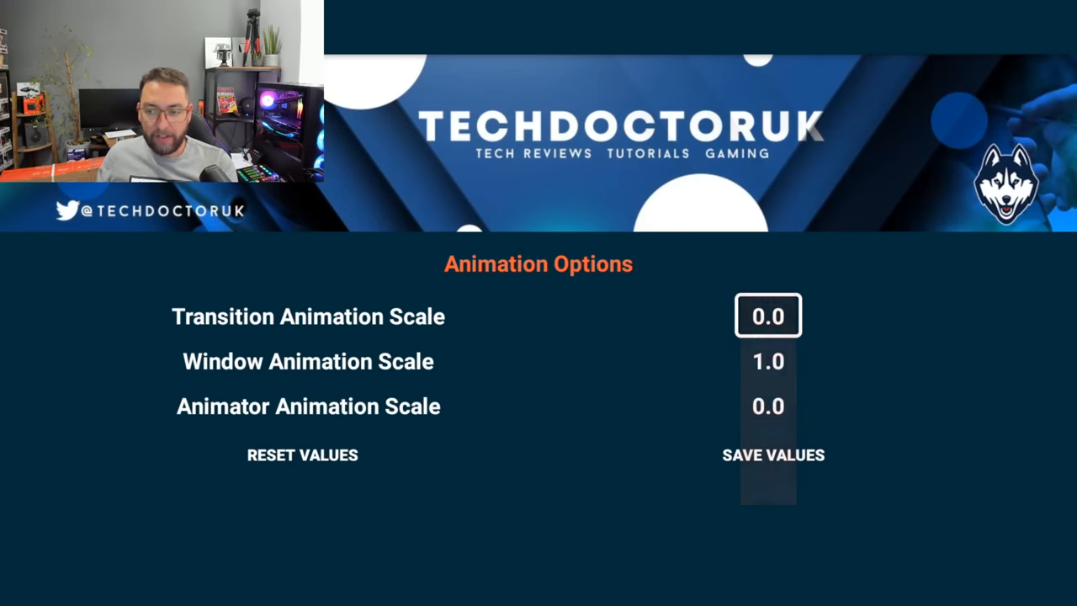
left_click(767, 361)
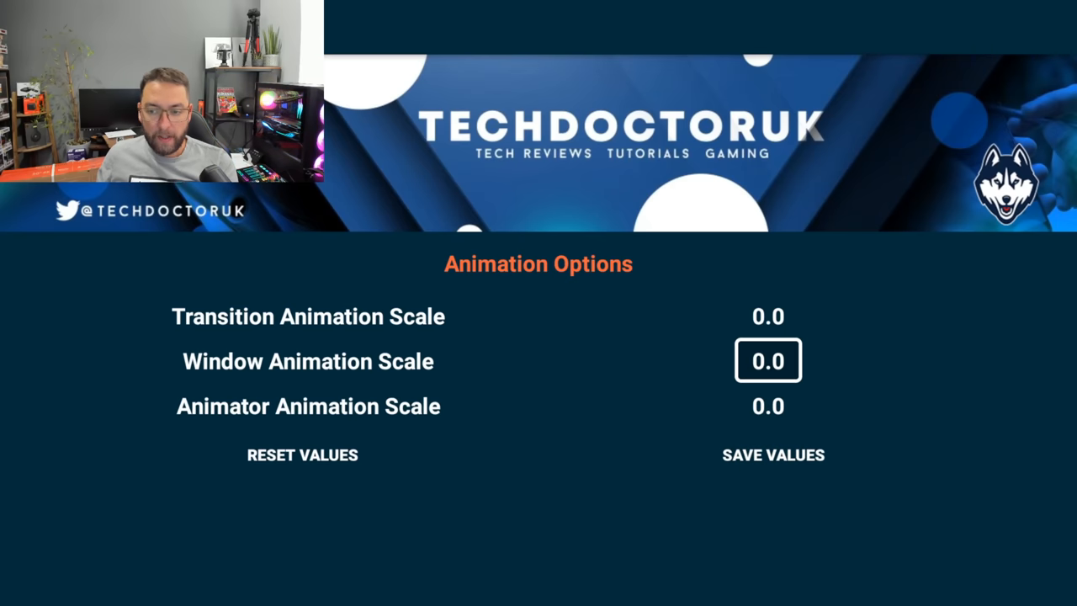
Set the animator animation scale to 0.3 and return Home
left_click(768, 406)
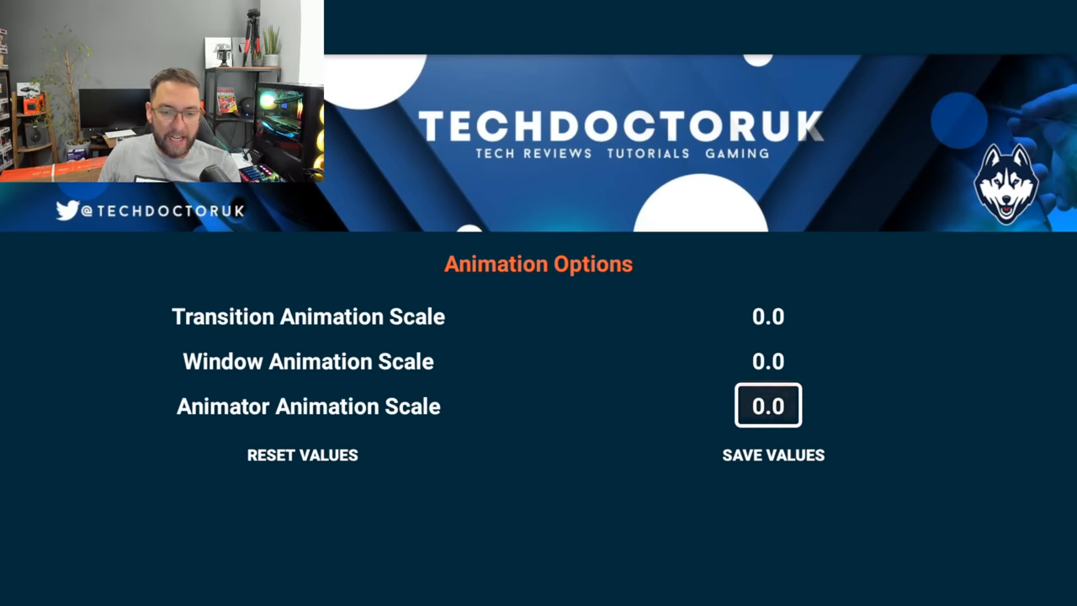
left_click(767, 406)
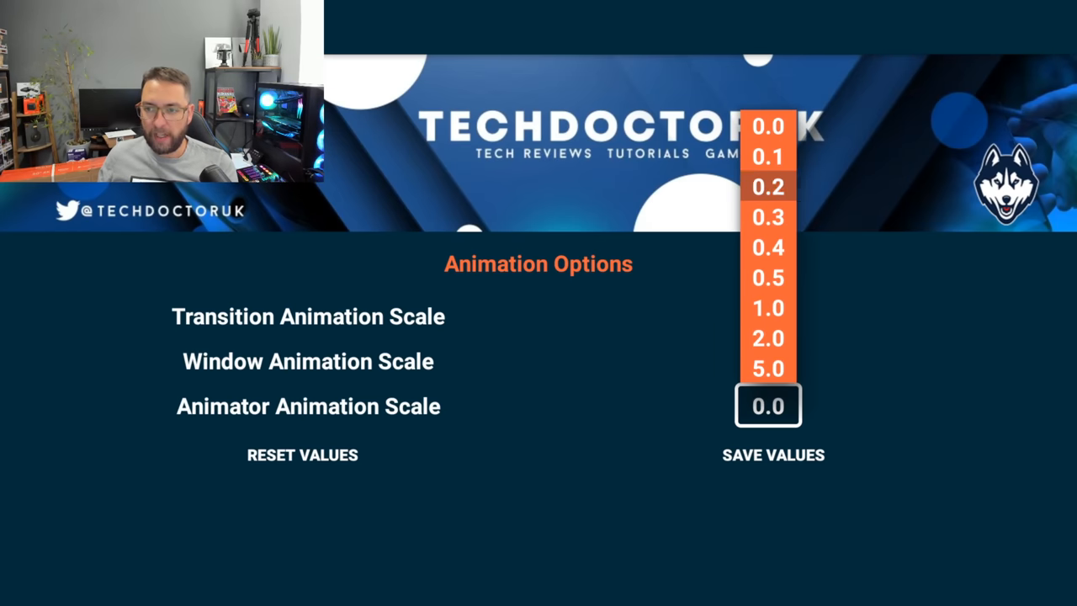
left_click(766, 217)
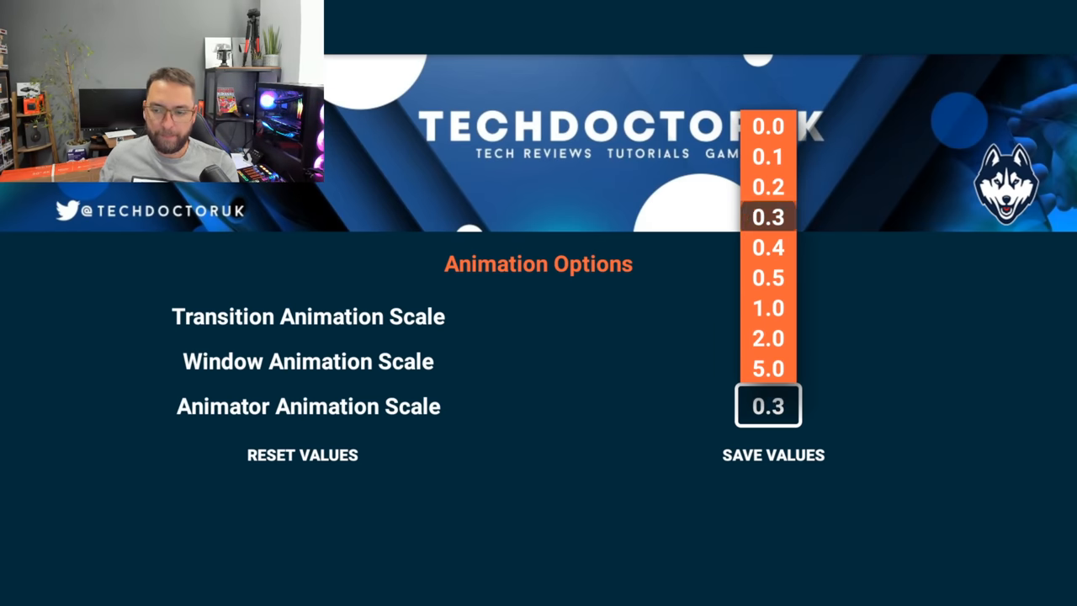
left_click(767, 126)
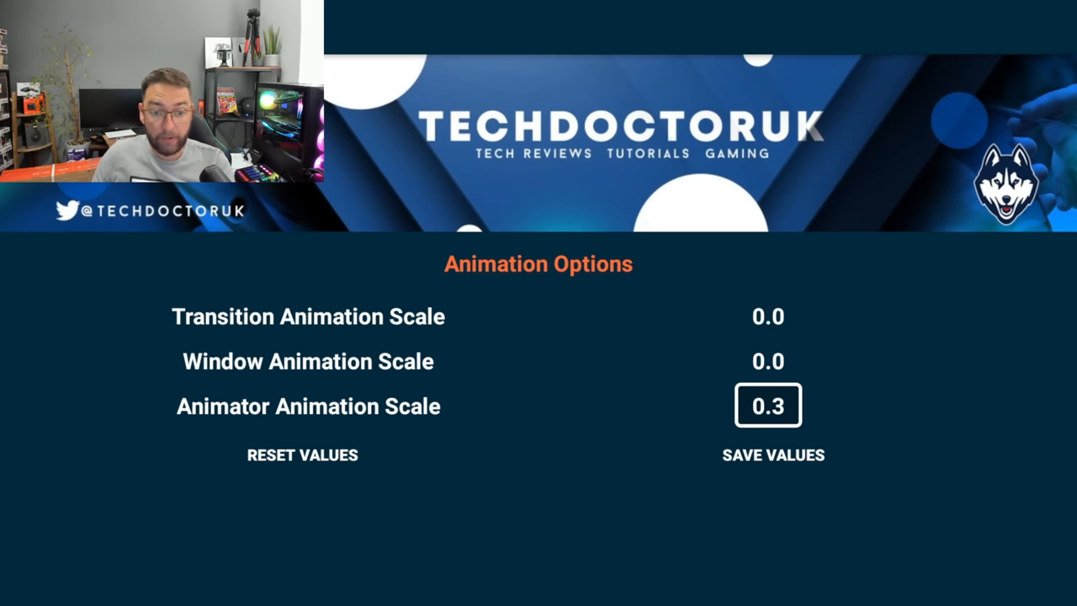
left_click(772, 454)
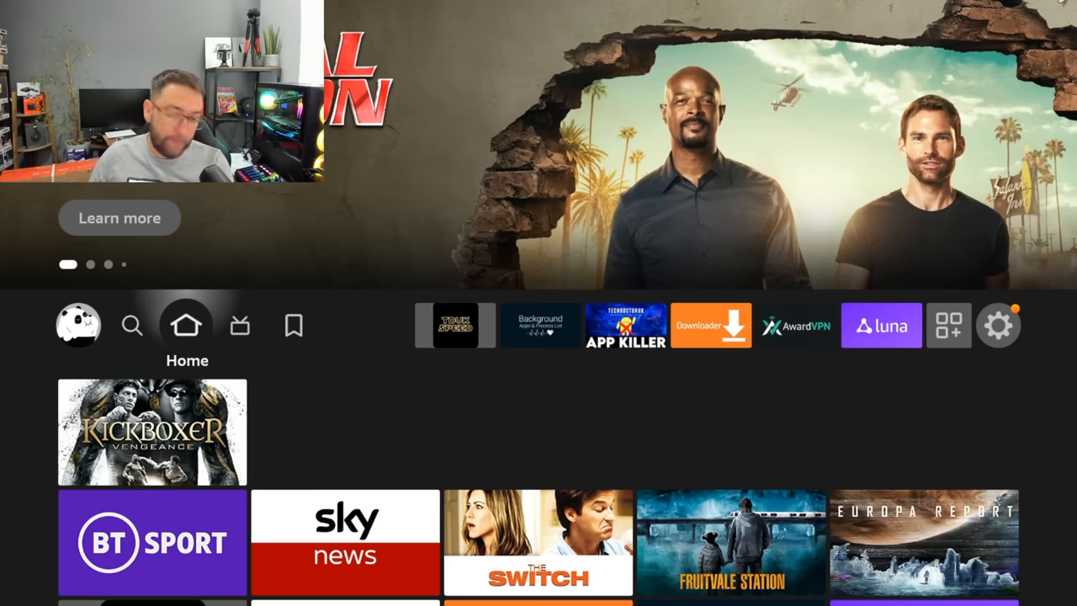
left_click(294, 326)
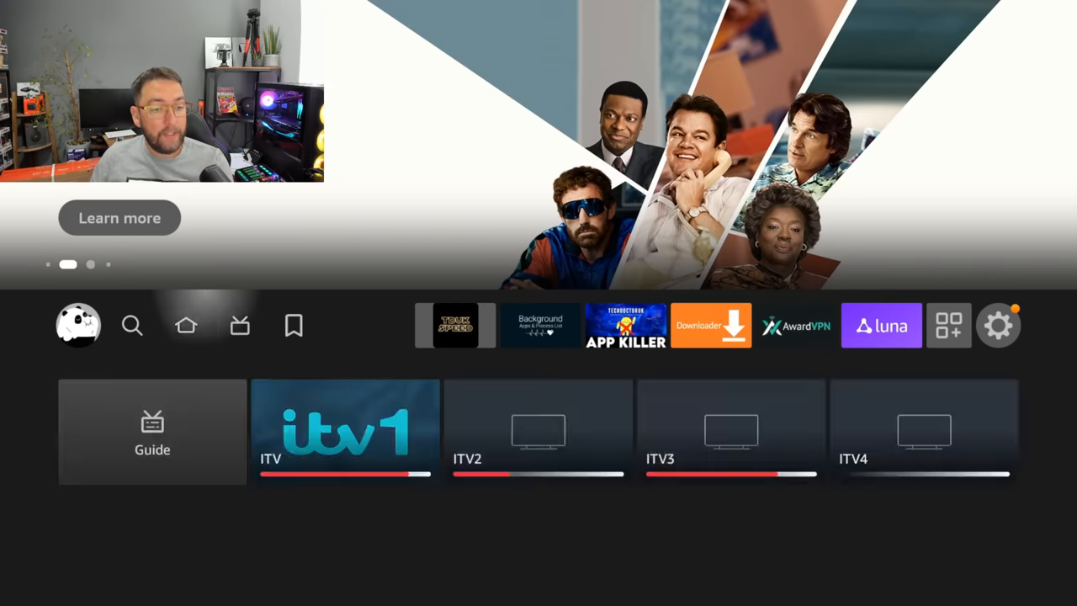
Search 'Ba' and view Change Animation Speed's options page (version 1.0.1, 2.56 MB)
left_click(133, 325)
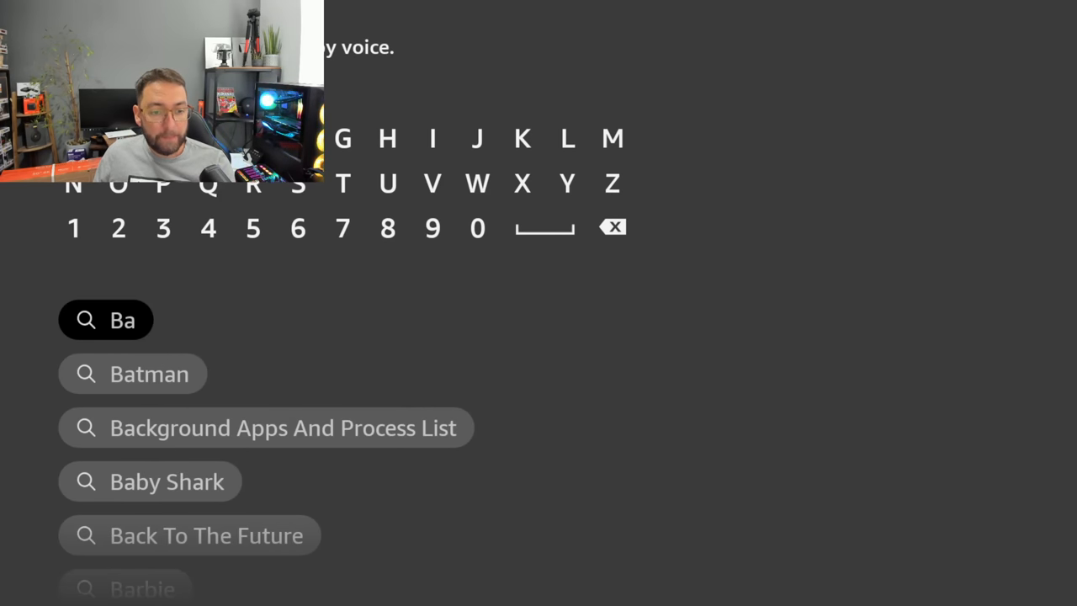
left_click(283, 427)
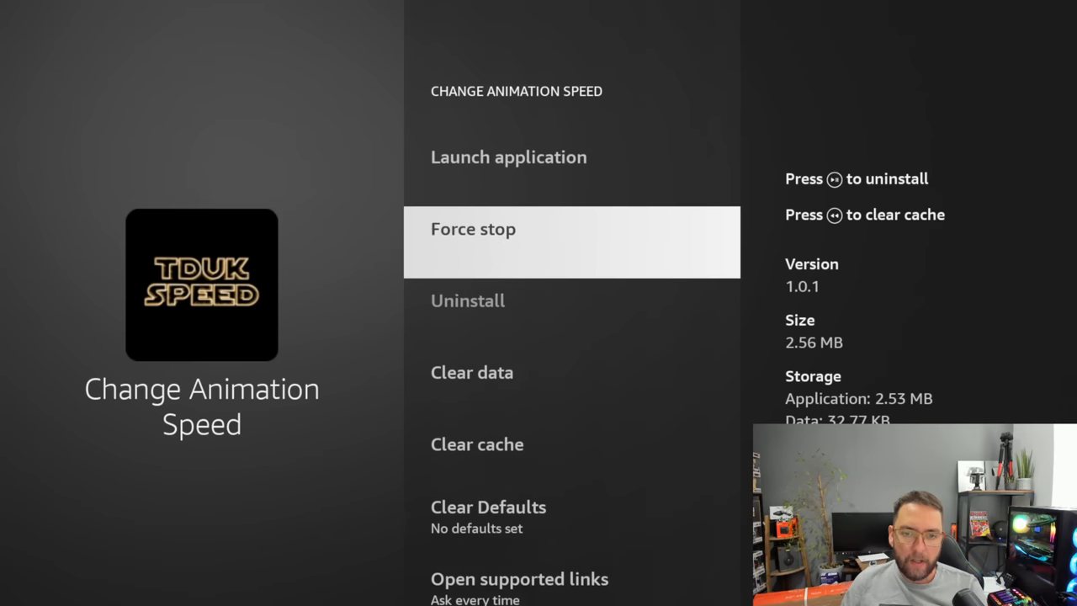
scroll("down", 3)
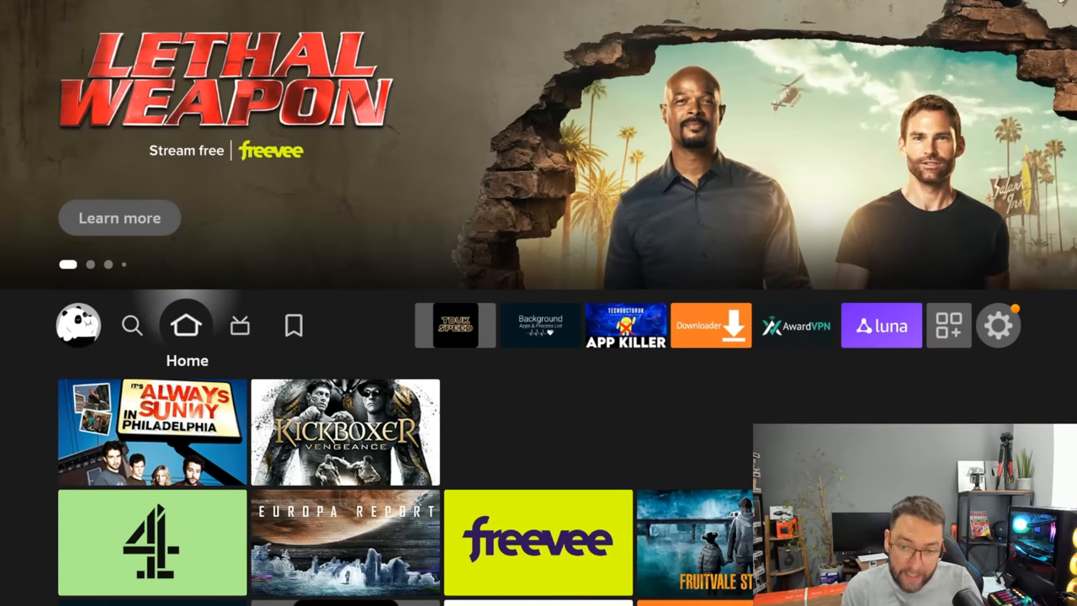
Search 'Down' and choose the Downloader suggestion
left_click(241, 326)
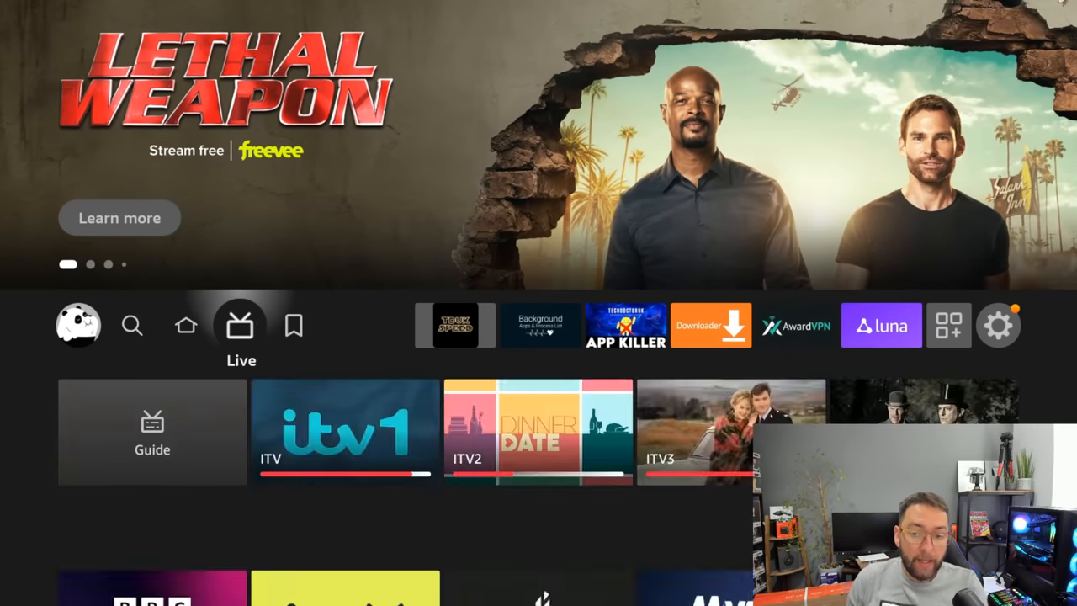
left_click(456, 325)
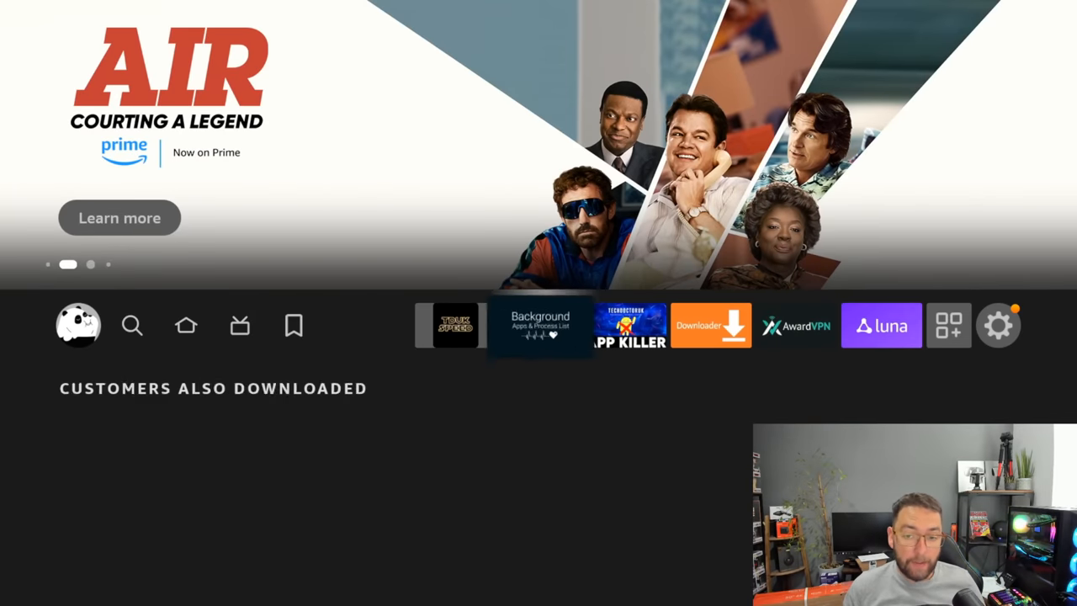
left_click(132, 326)
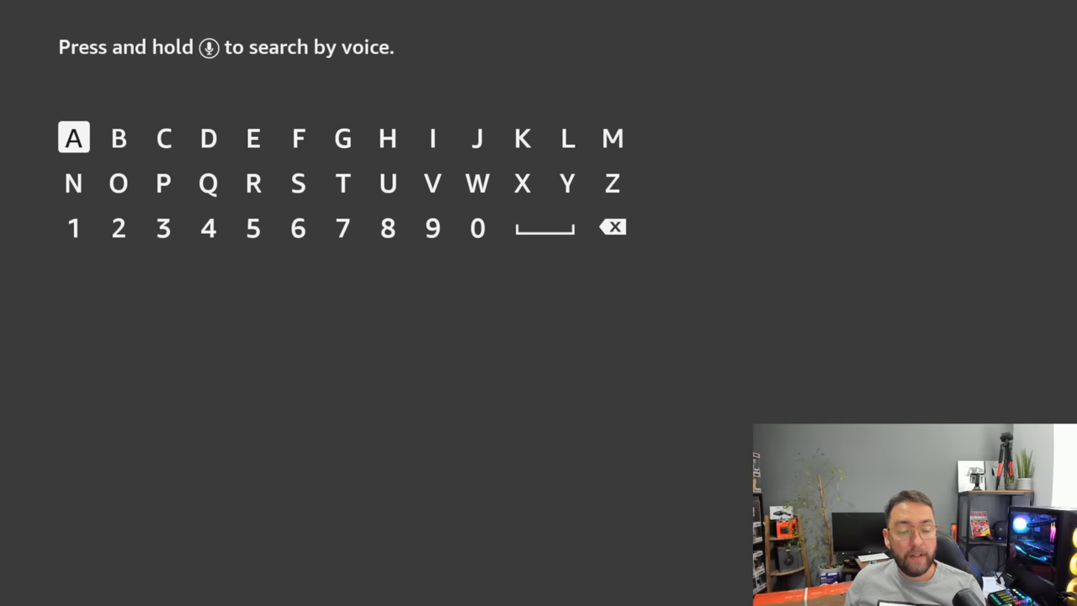
left_click(208, 137)
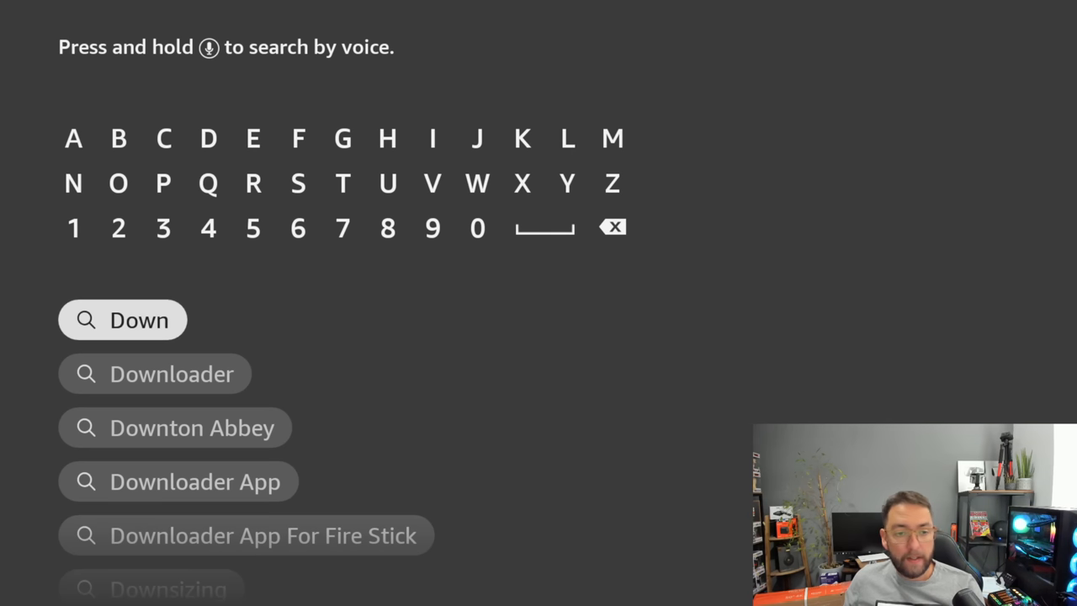
left_click(172, 373)
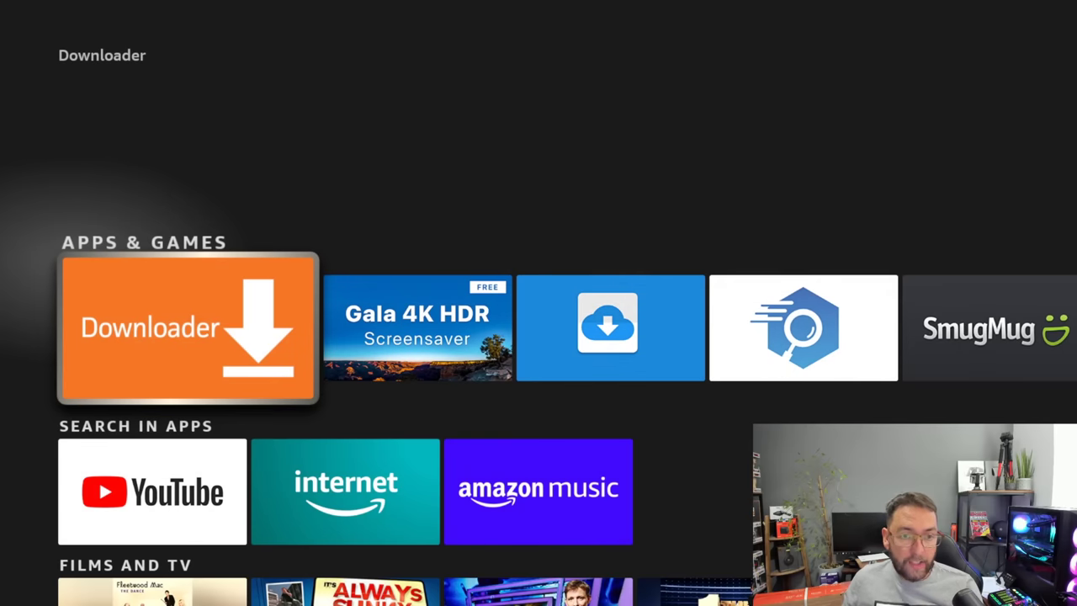
left_click(188, 327)
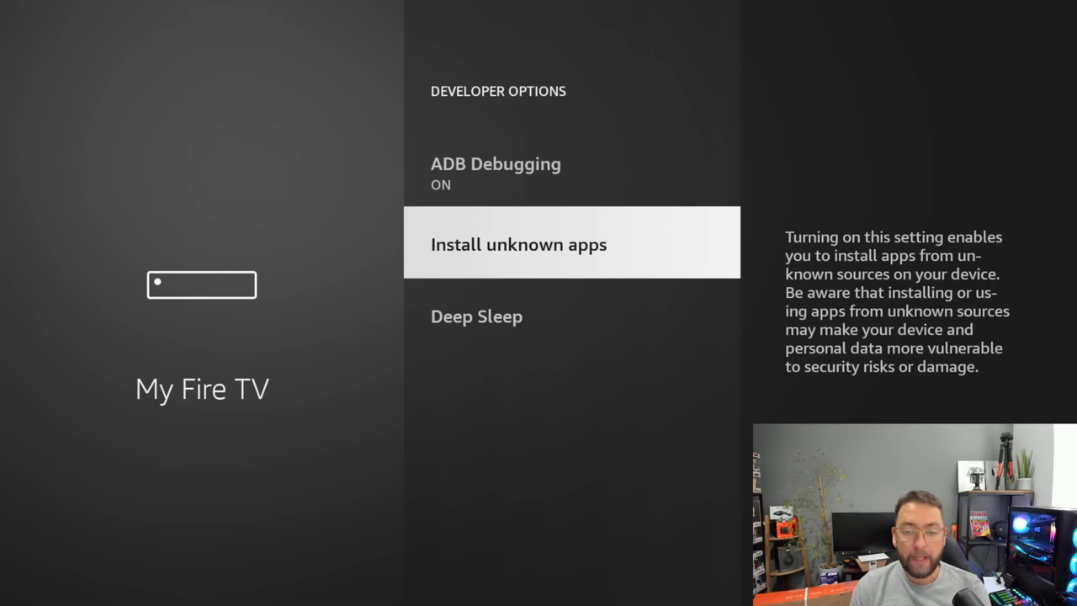
Visit Developer Options > Install unknown apps, with ADB Debugging on, then go Home
left_click(518, 244)
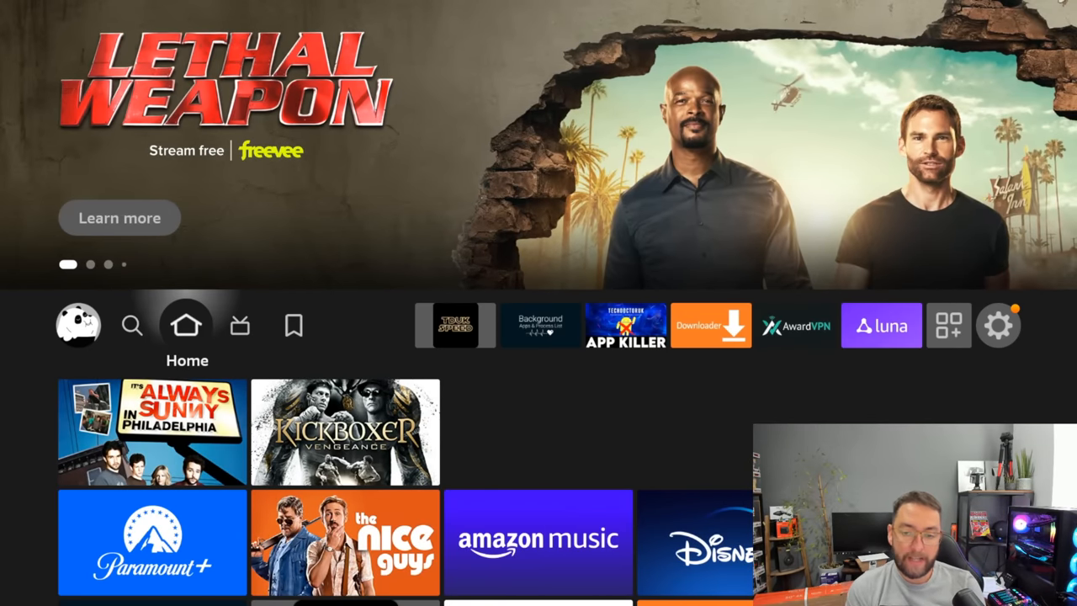
Launch Downloader from Your Apps & Channels and load docsquiffy.com/downloads
left_click(710, 326)
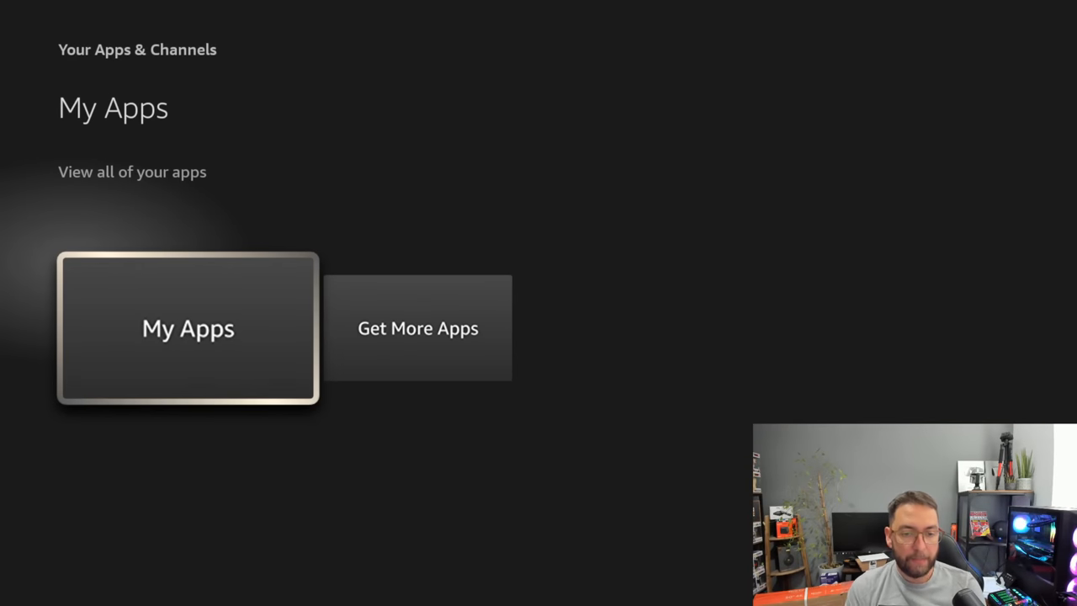
left_click(188, 328)
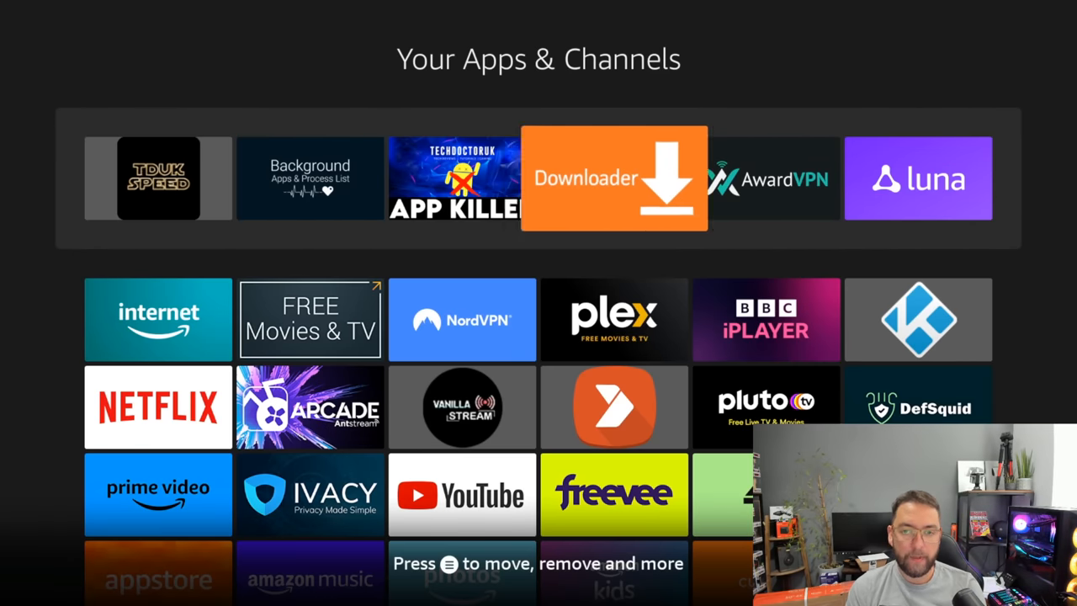
left_click(613, 177)
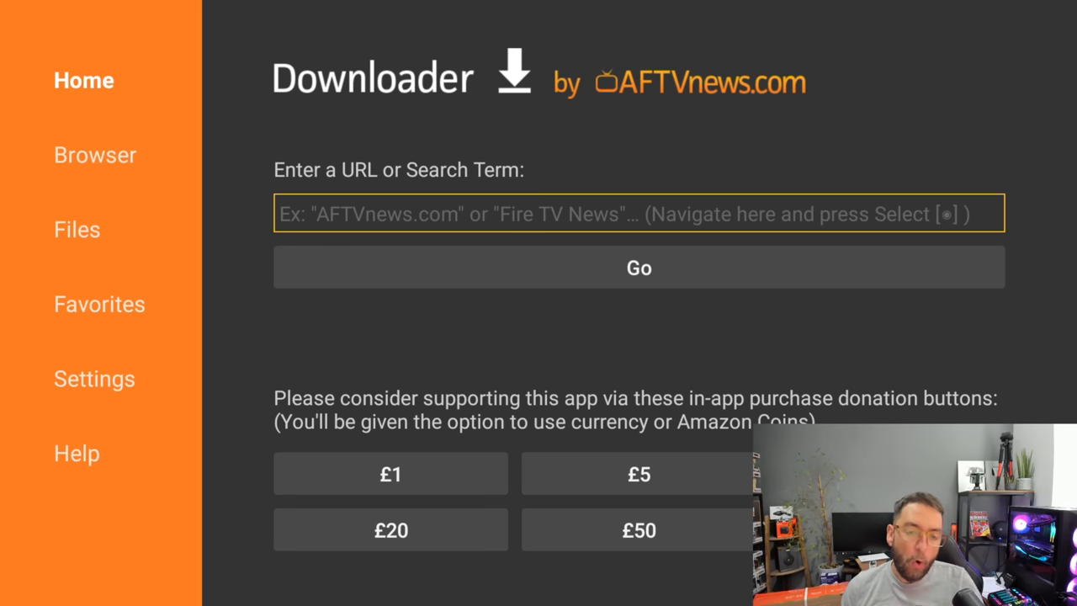
left_click(638, 213)
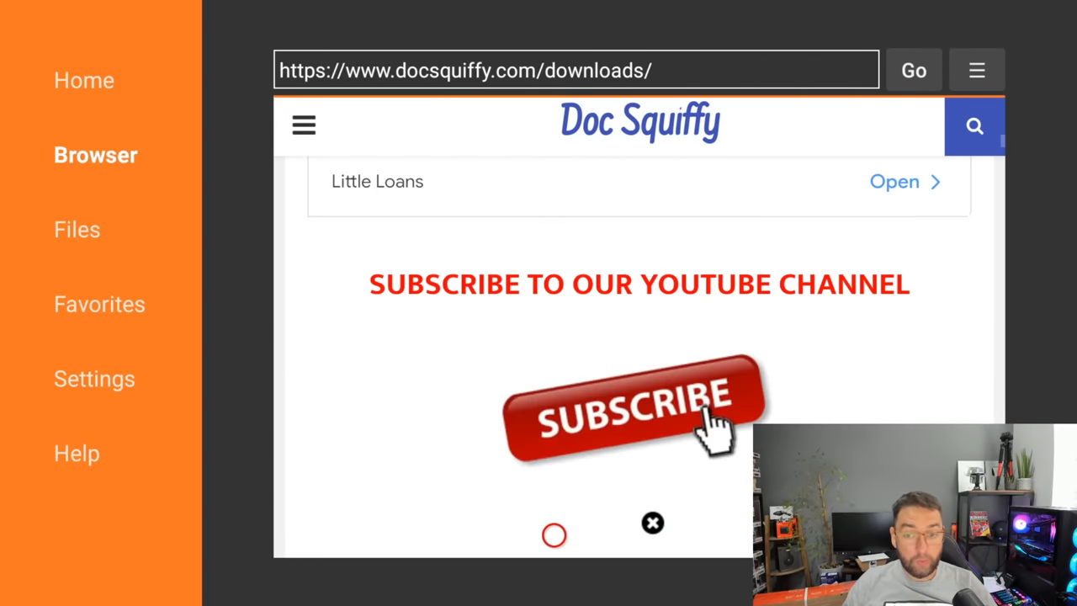
Scroll to Downloaders & Tools, close the Auth0 ad, and reach the speed toolbox download link
scroll("down", 3)
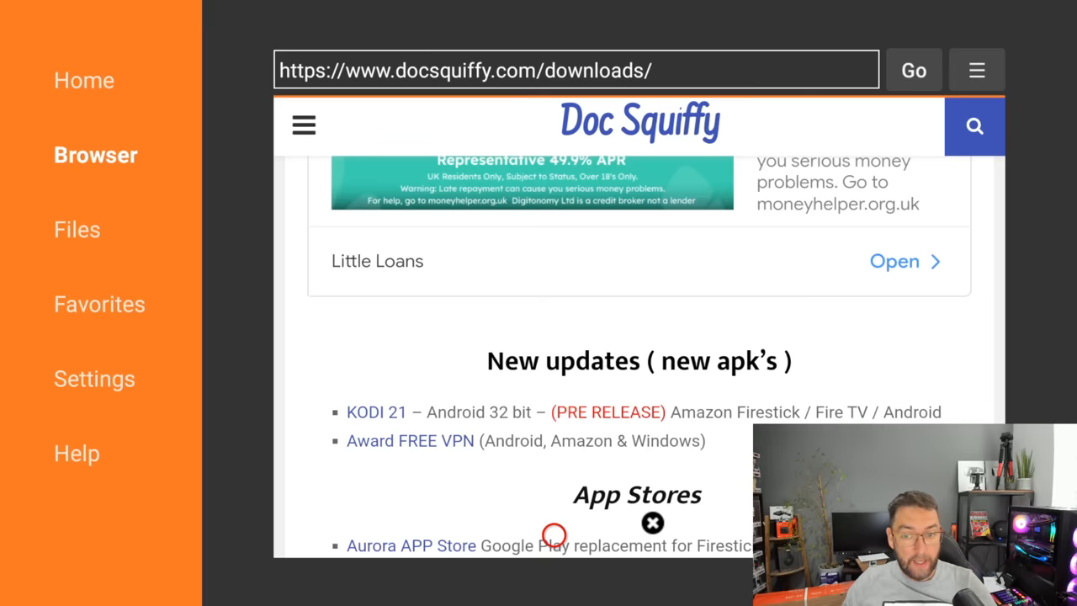
scroll("down", 3)
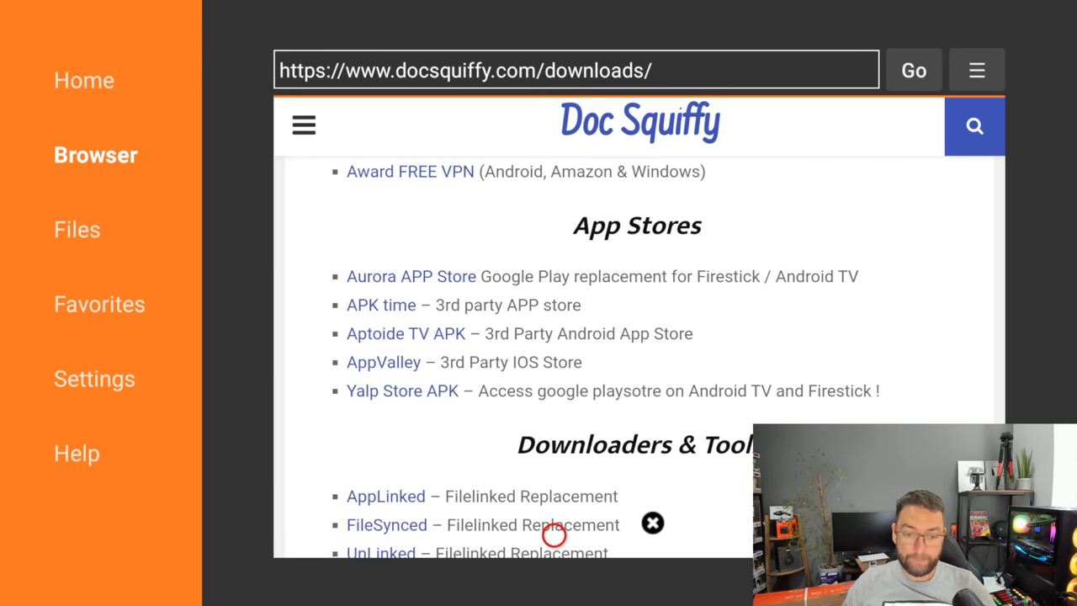
scroll("down", 3)
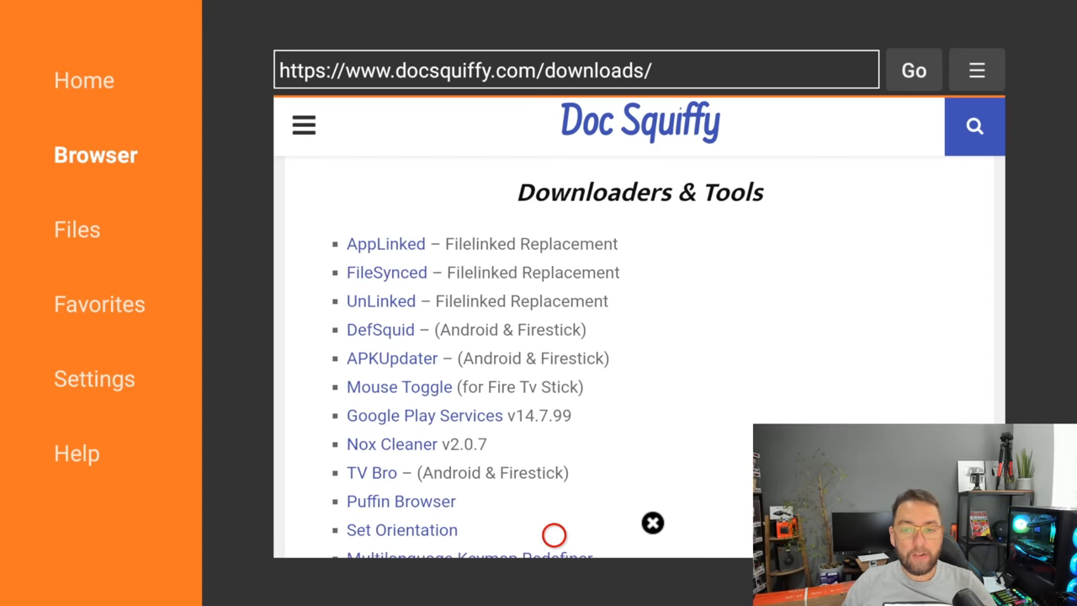
scroll("down", 3)
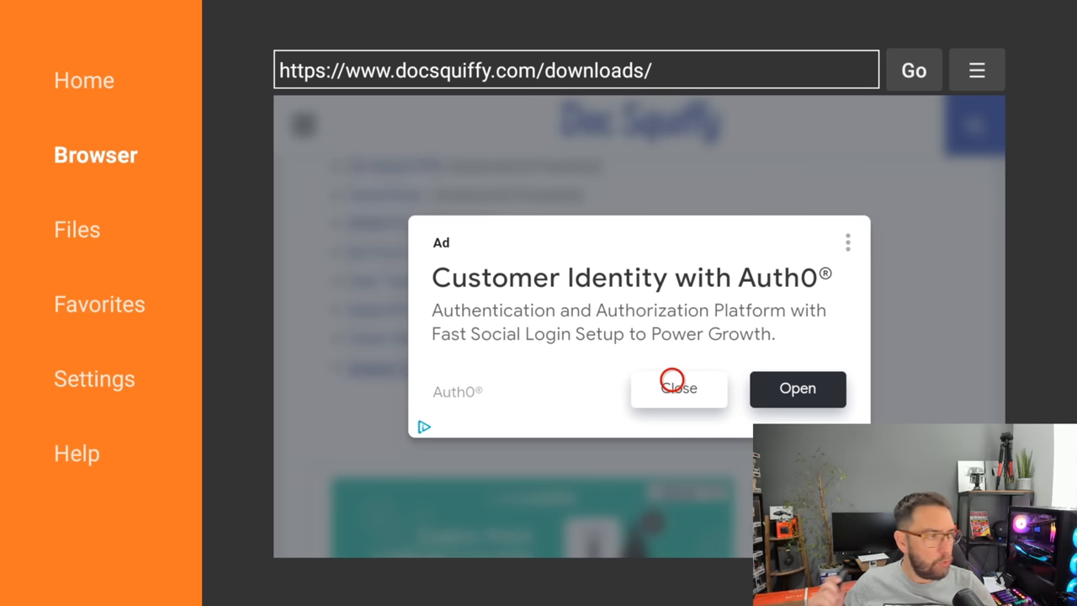
left_click(679, 387)
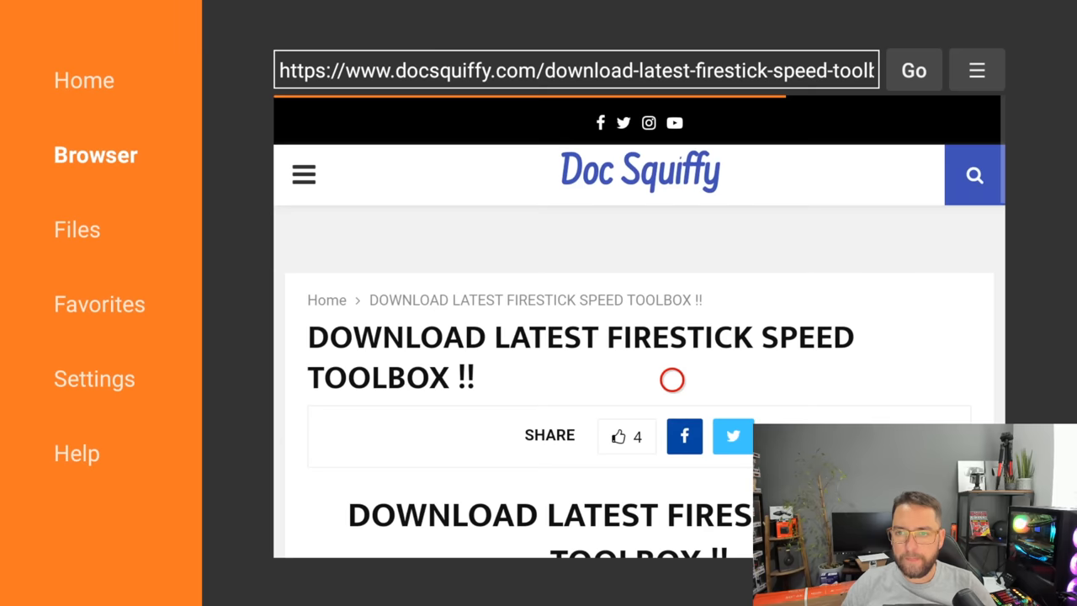
scroll("down", 3)
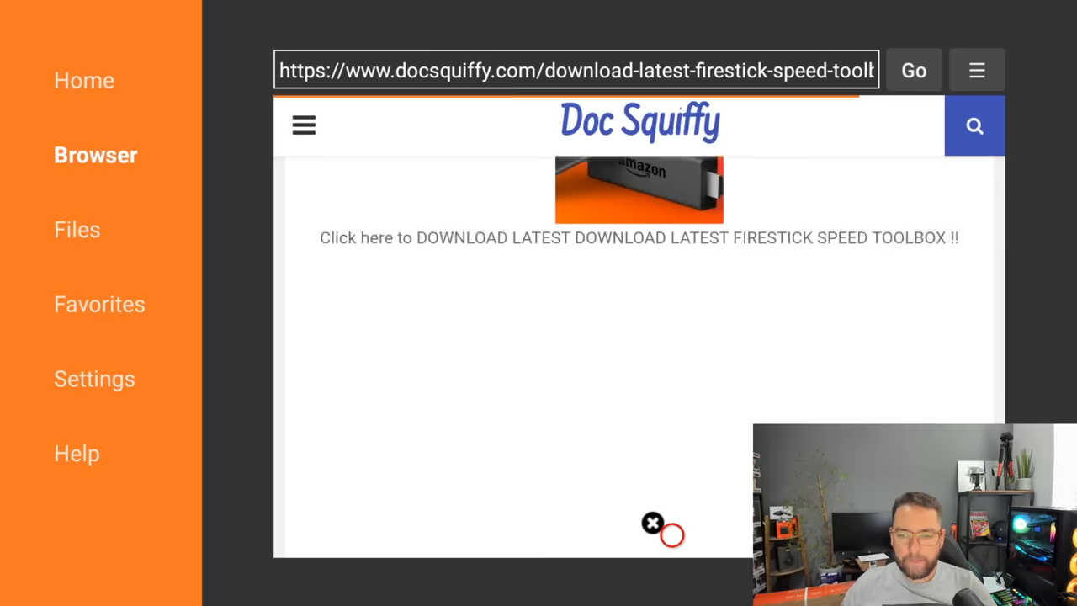
scroll("down", 3)
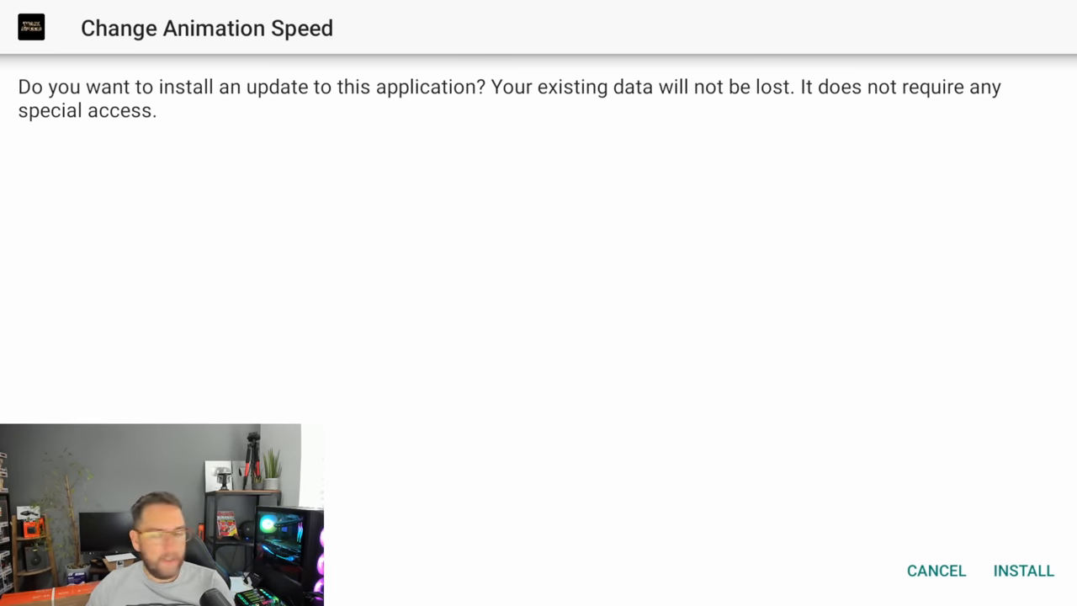
Install the Change Animation Speed update, choose DONE, and dismiss the Downloader Status dialog
left_click(1024, 570)
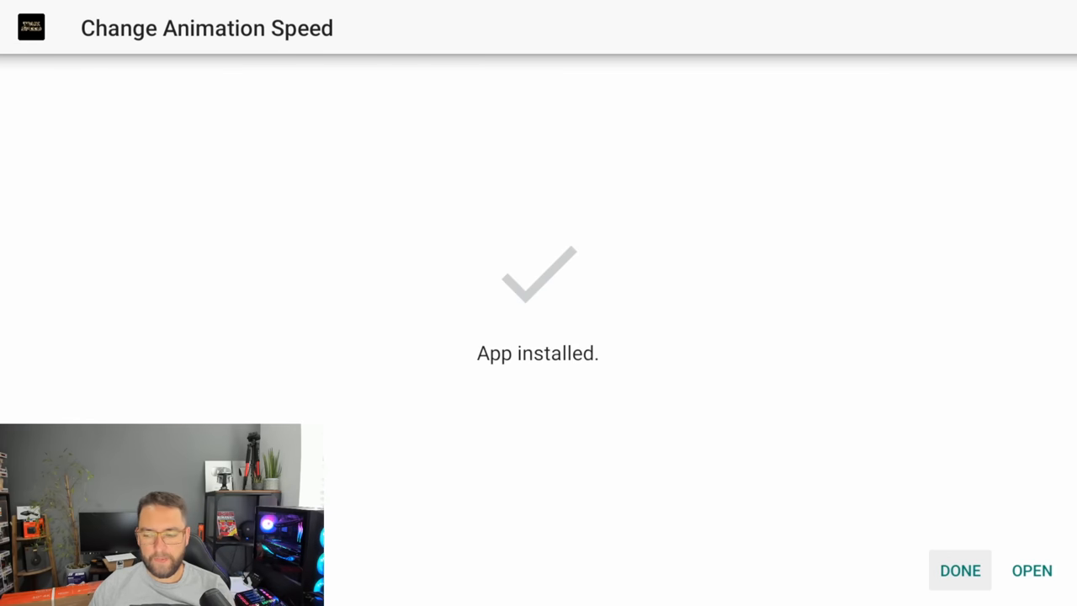
left_click(960, 570)
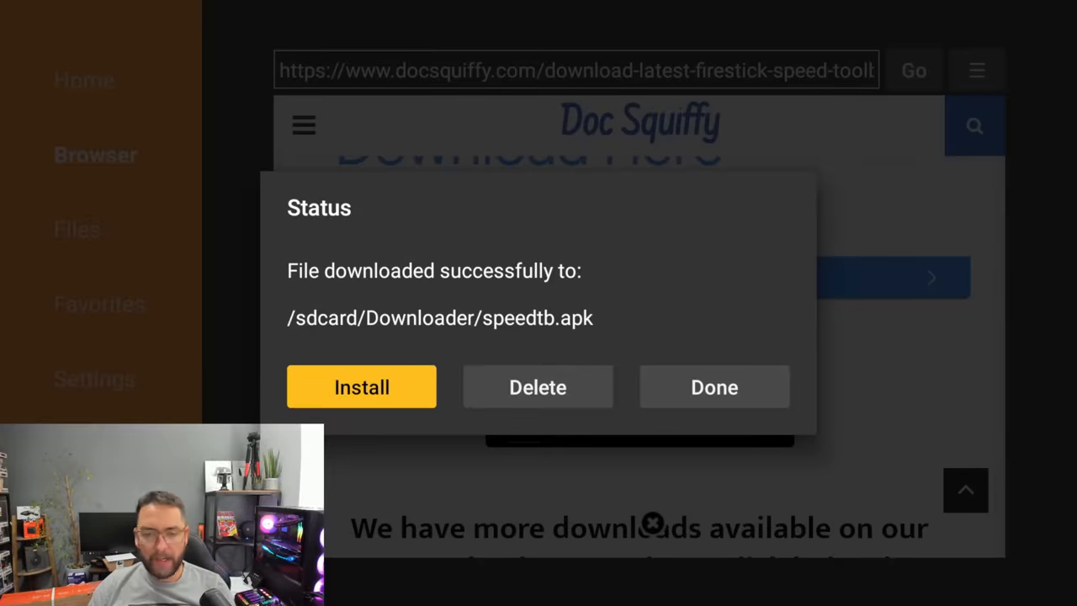
left_click(713, 387)
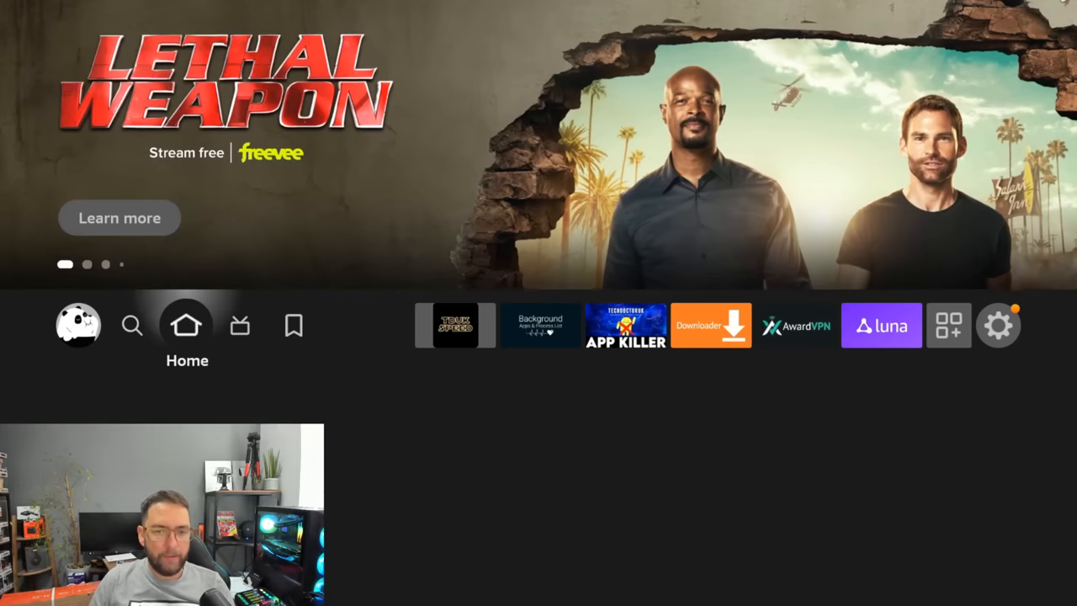
Go to My Stuff and open the full Your Apps & Channels list of installed apps
scroll("down", 3)
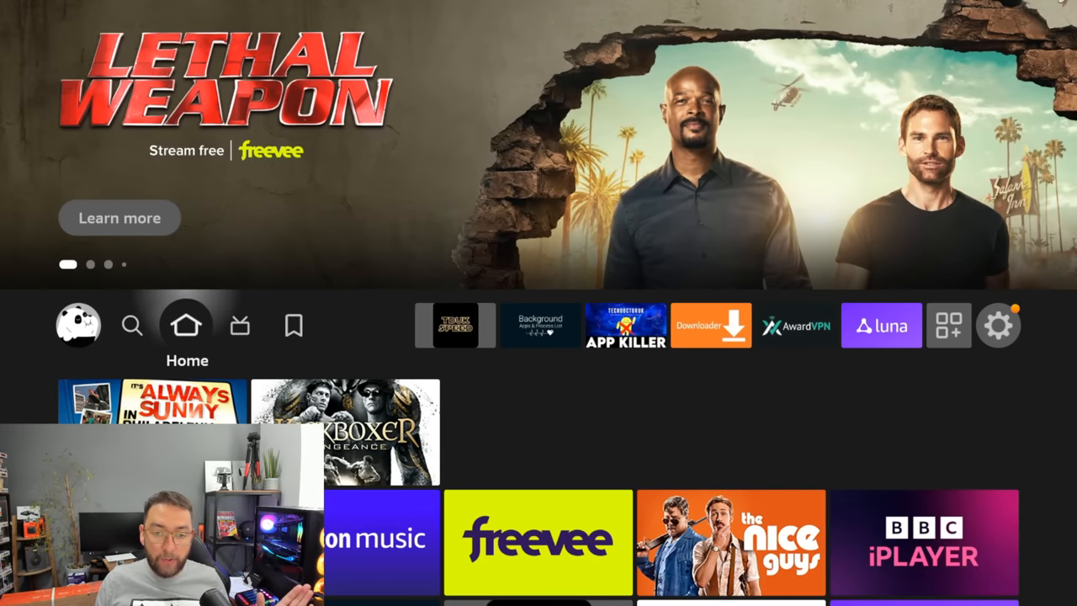
left_click(294, 325)
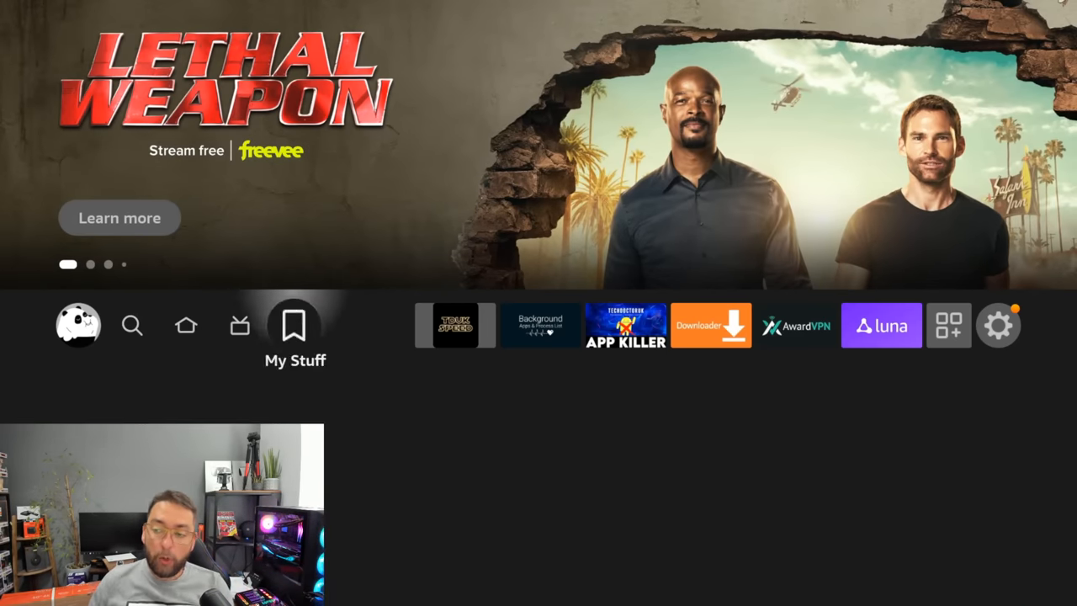
left_click(949, 325)
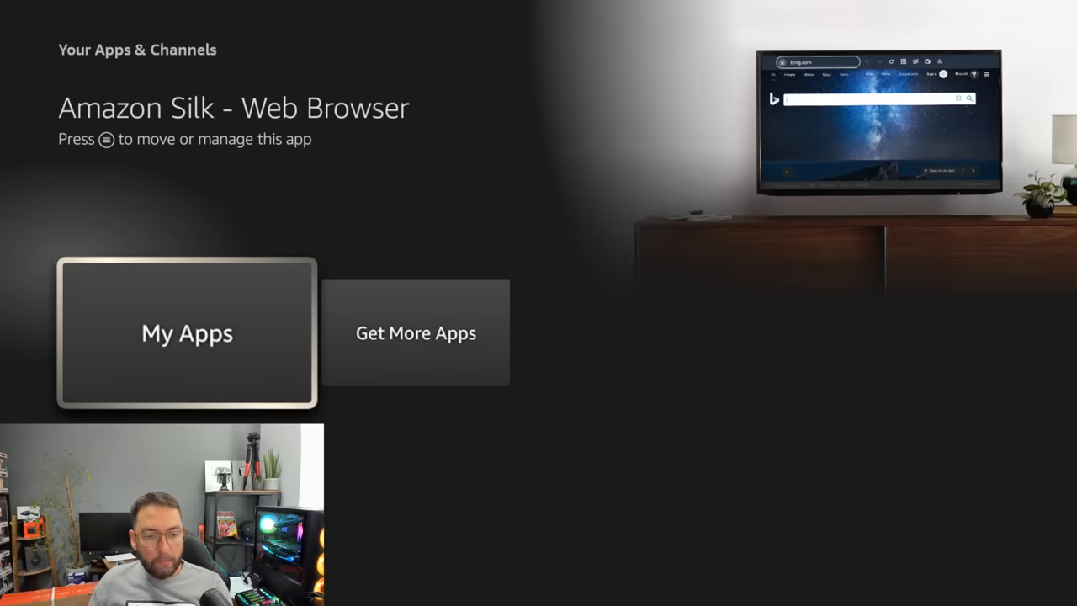
left_click(187, 333)
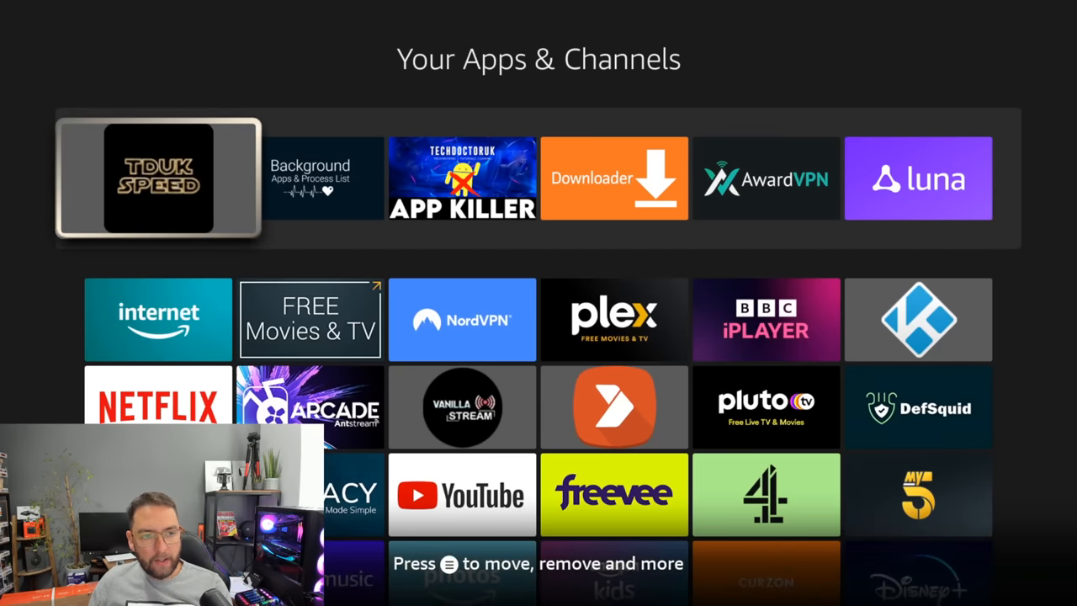
Launch TDUK SPEED, set Animator Animation Scale to 0.5, and save the values
left_click(159, 177)
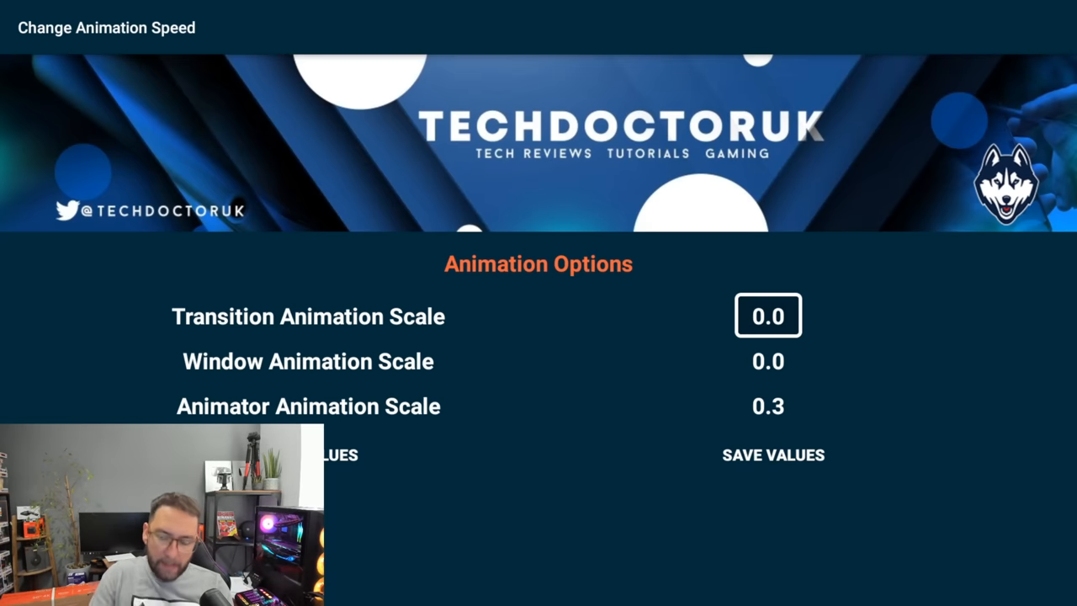
left_click(767, 315)
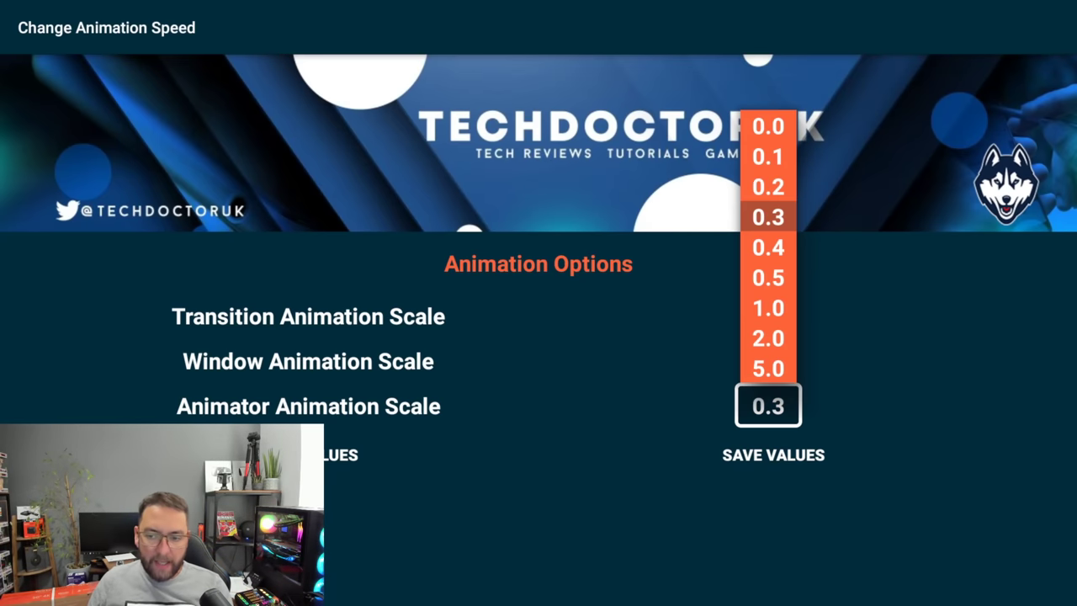
left_click(767, 278)
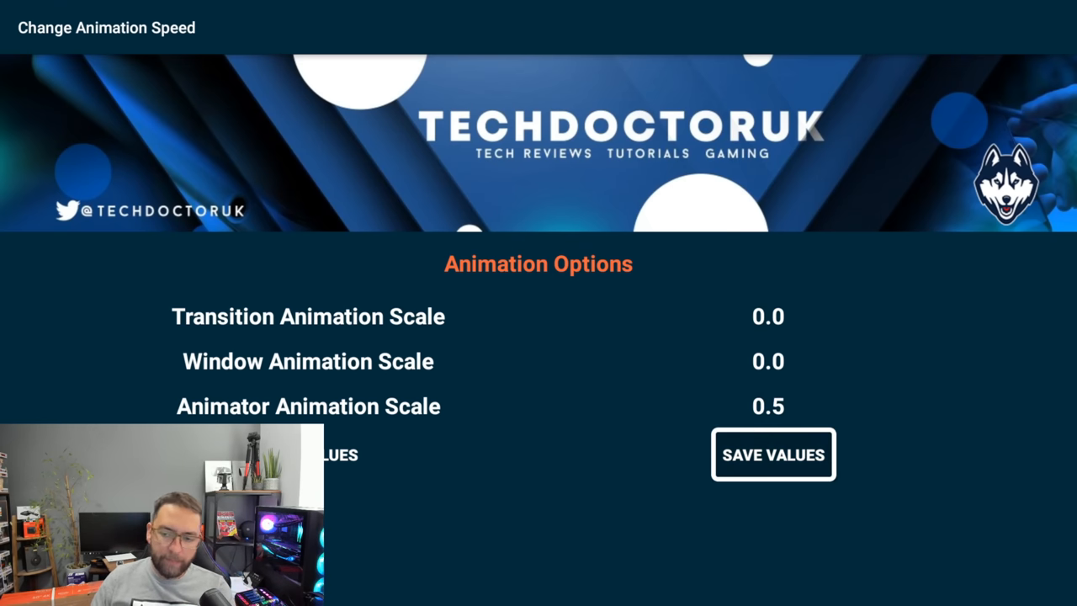
left_click(773, 454)
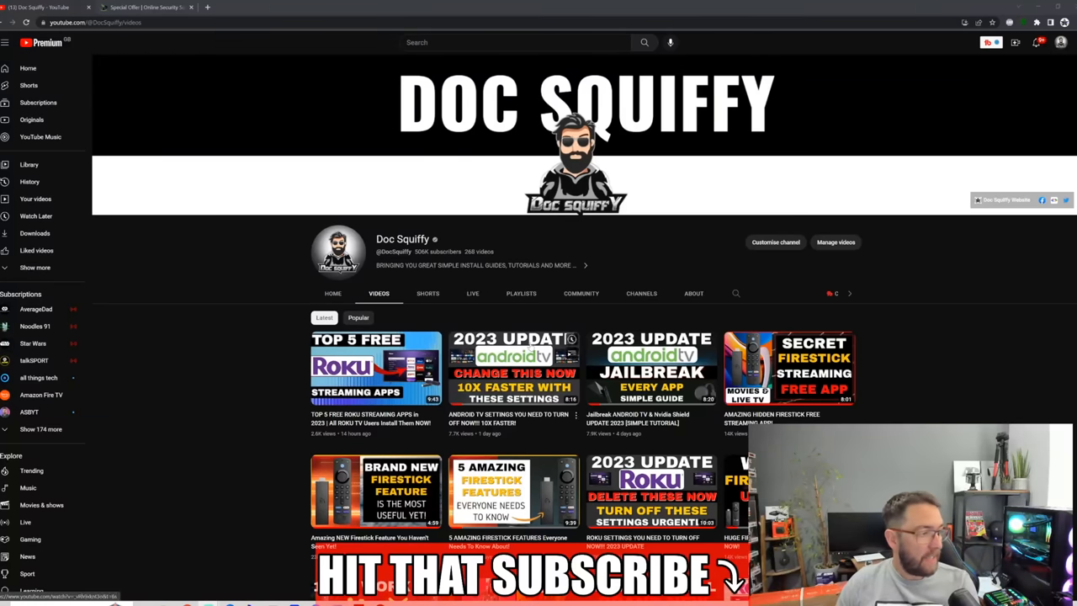
mouse_move(514, 368)
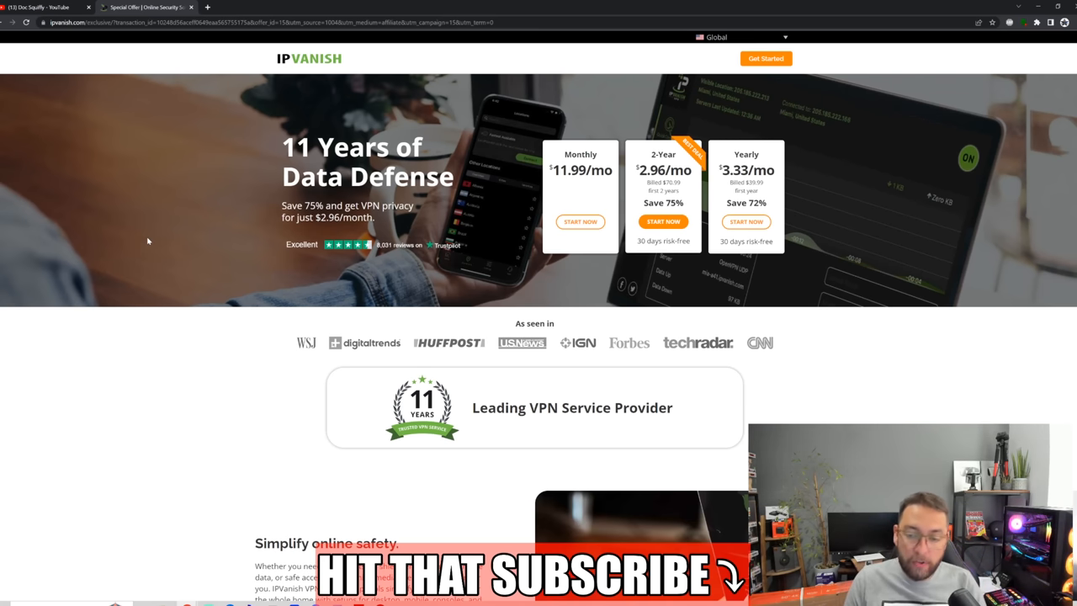
Return from the IPVanish offer tab to the Doc Squiffy YouTube videos tab
left_click(42, 6)
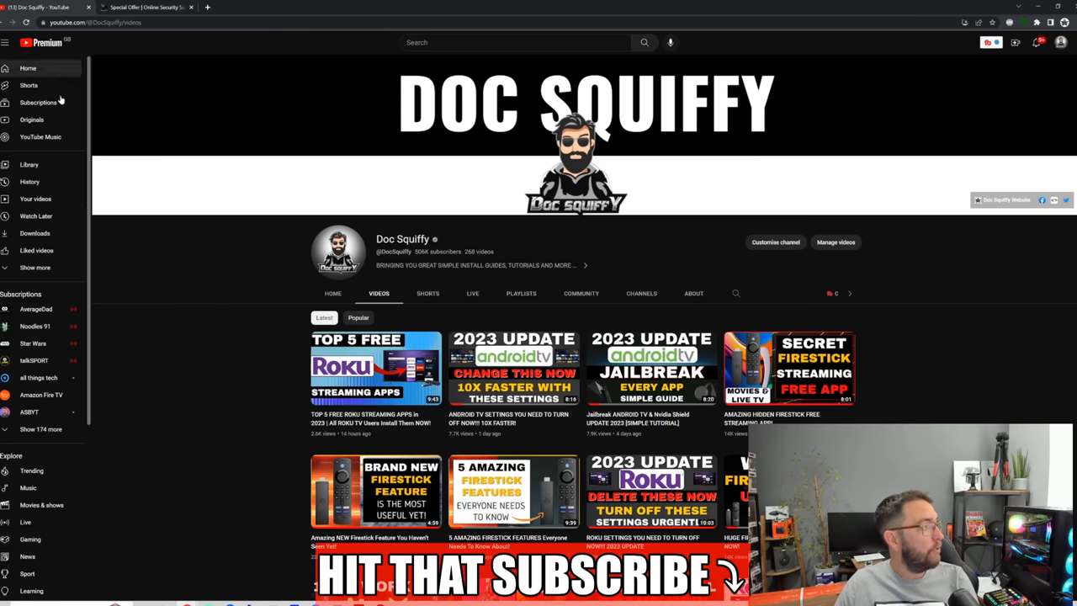
mouse_move(36, 198)
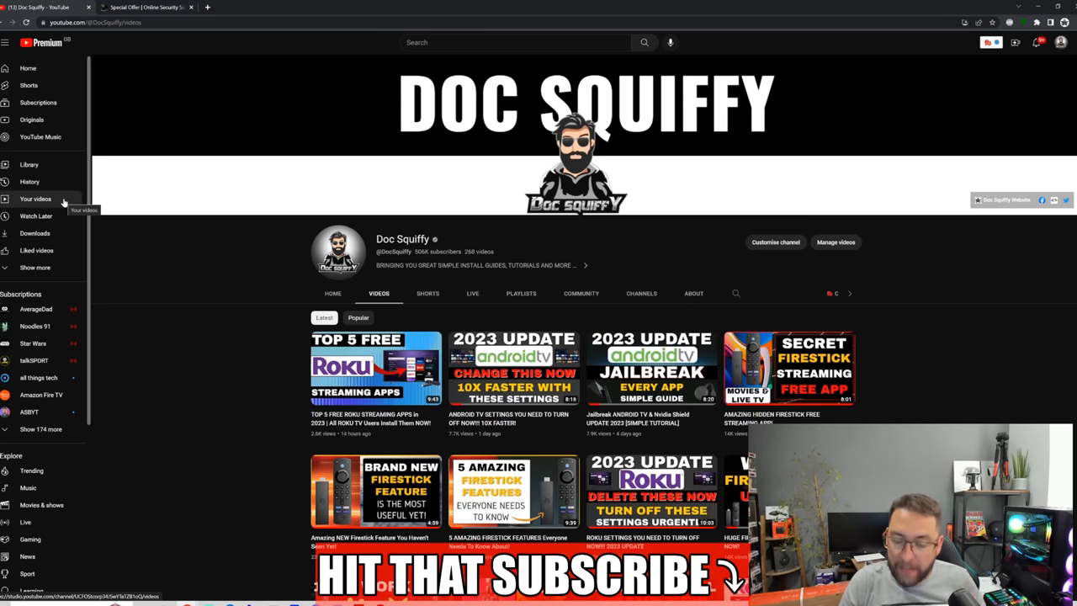